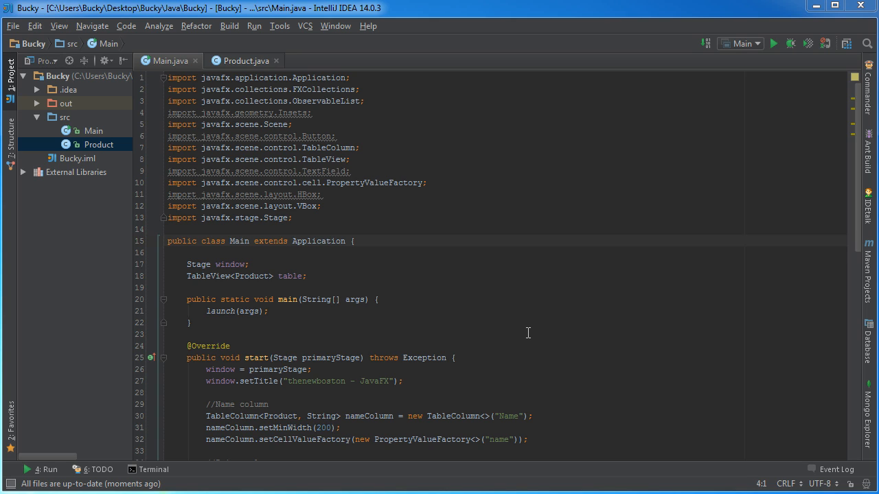
mouse_move(354, 283)
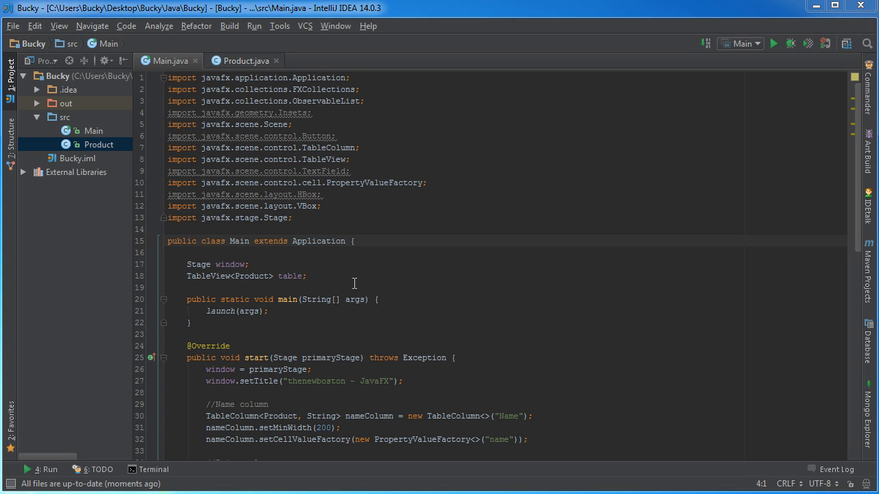
mouse_move(358, 268)
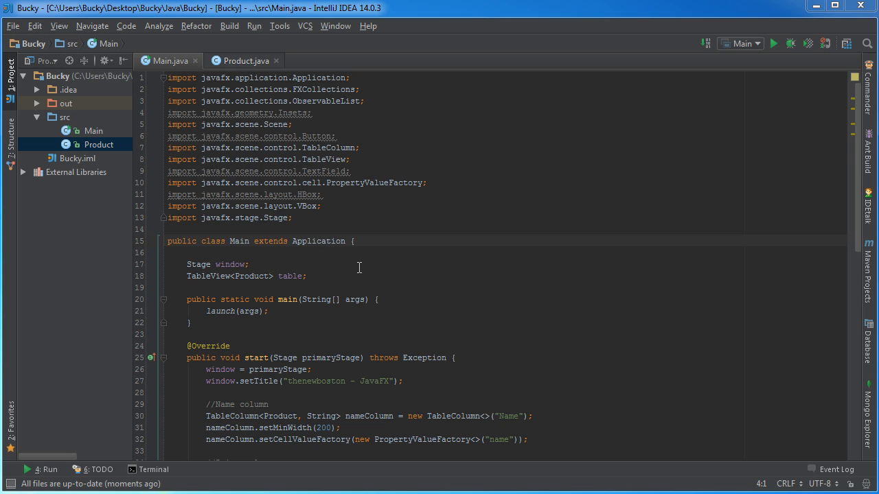
mouse_move(385, 261)
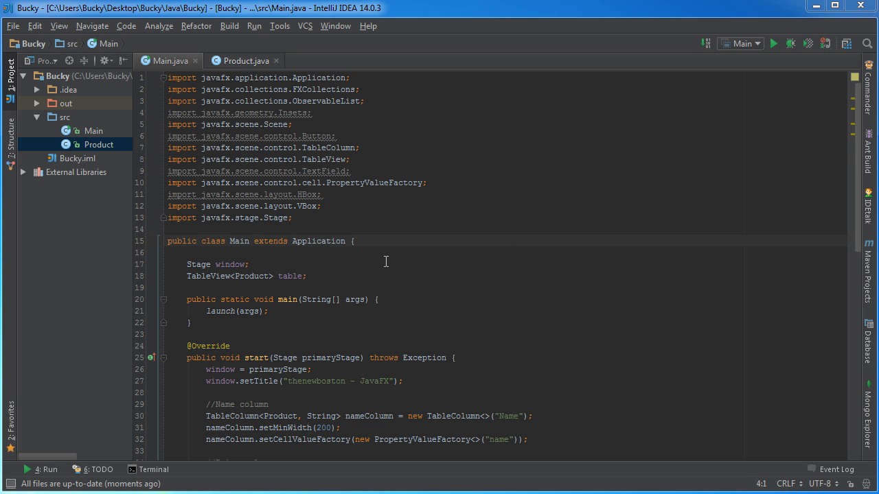
- Run Main, sort the product table by Name descending, and select the Bouncy Ball row
right_click(385, 262)
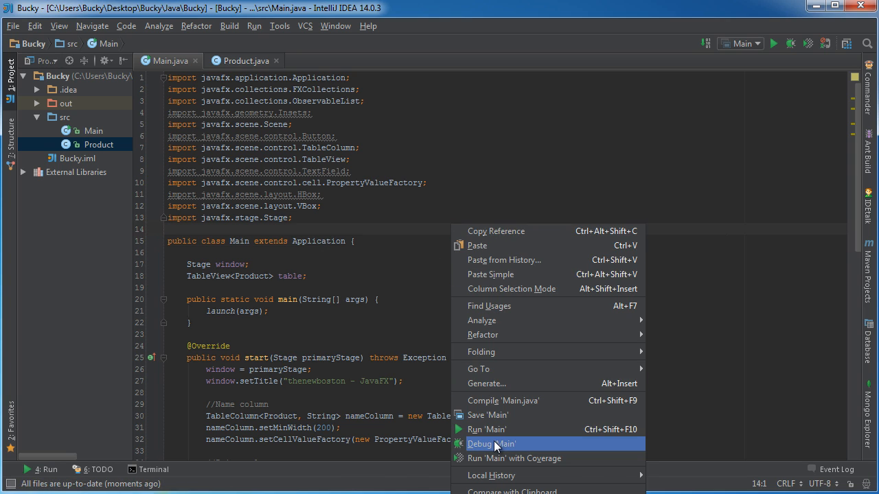
left_click(486, 429)
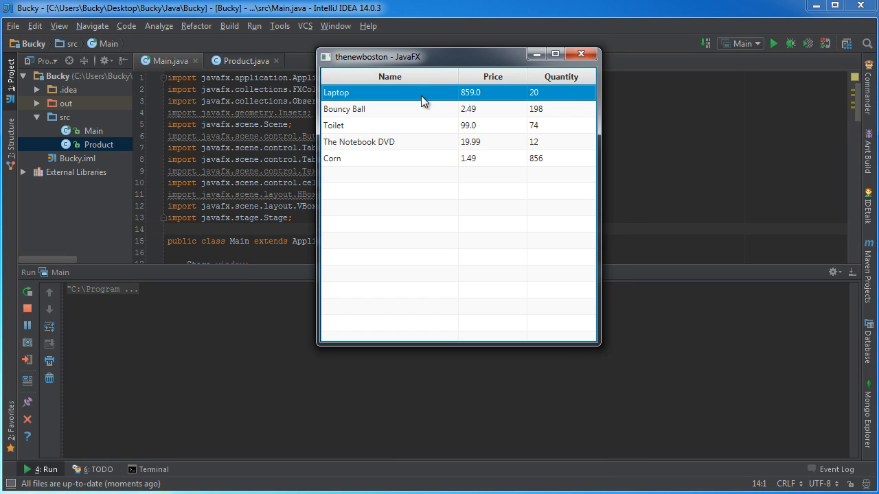
left_click(389, 76)
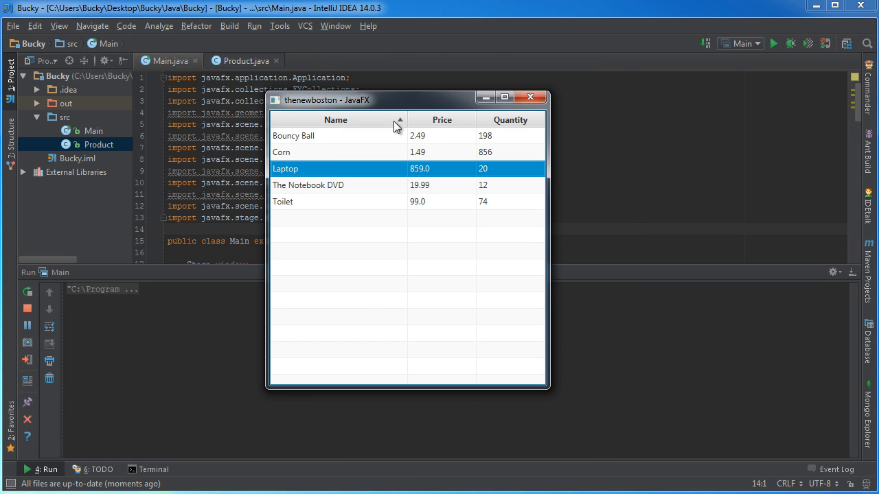
left_click(335, 120)
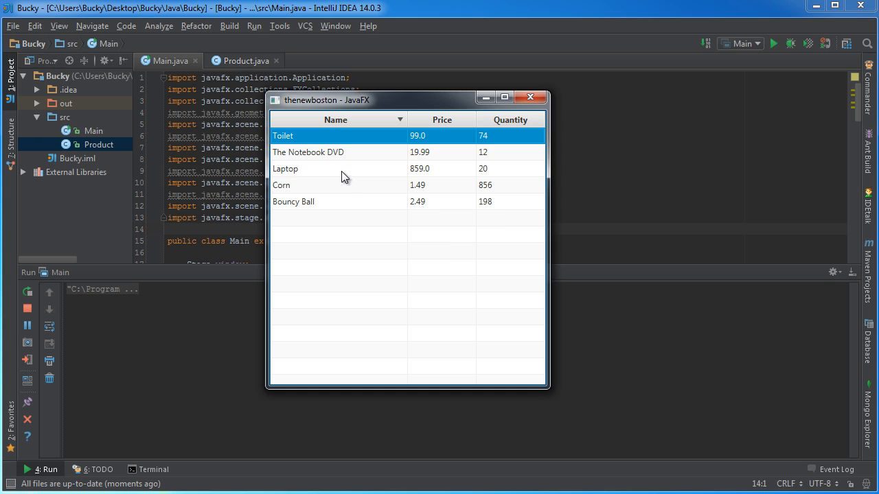
left_click(293, 201)
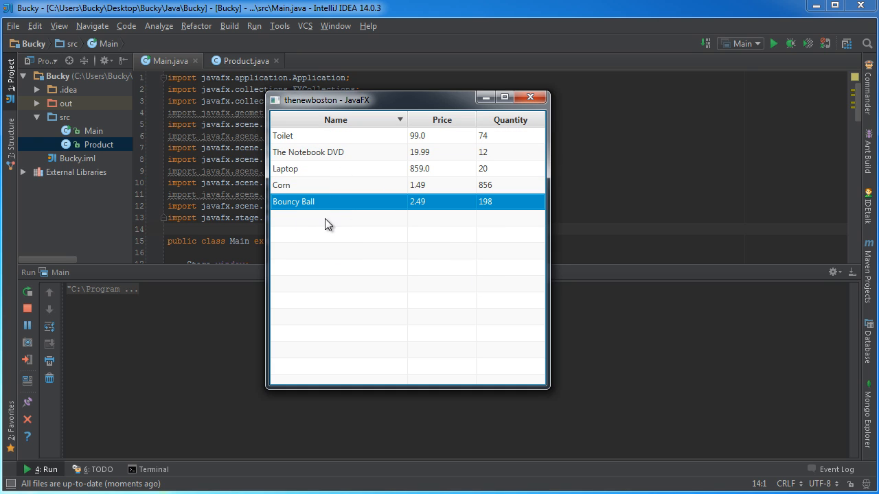
mouse_move(431, 231)
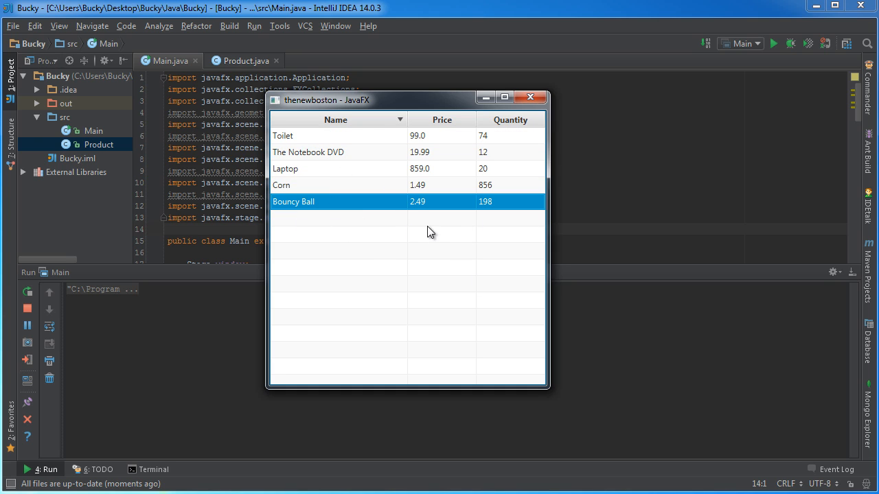
mouse_move(387, 242)
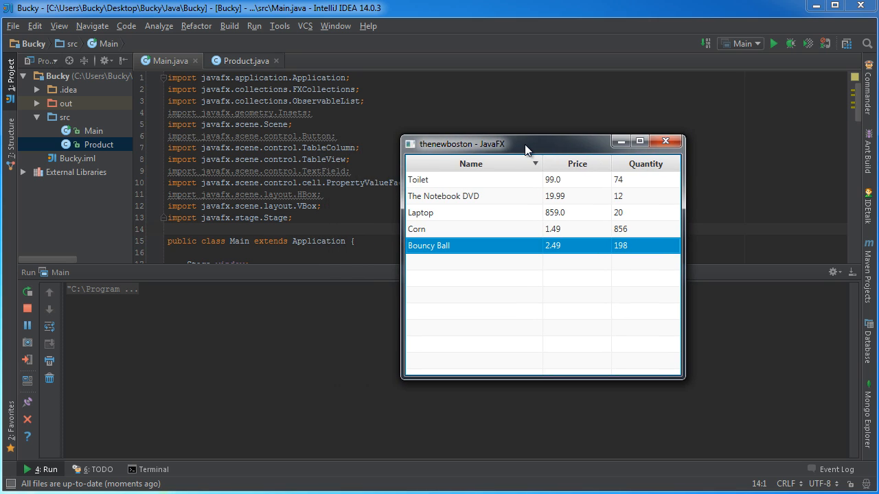
mouse_move(607, 230)
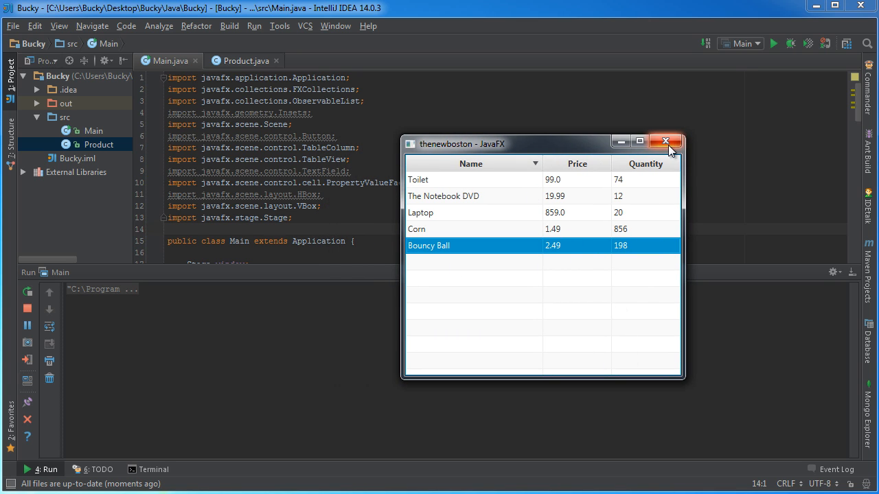
- Close the product table window, then hide the Run output panel and the tool window strips
left_click(666, 141)
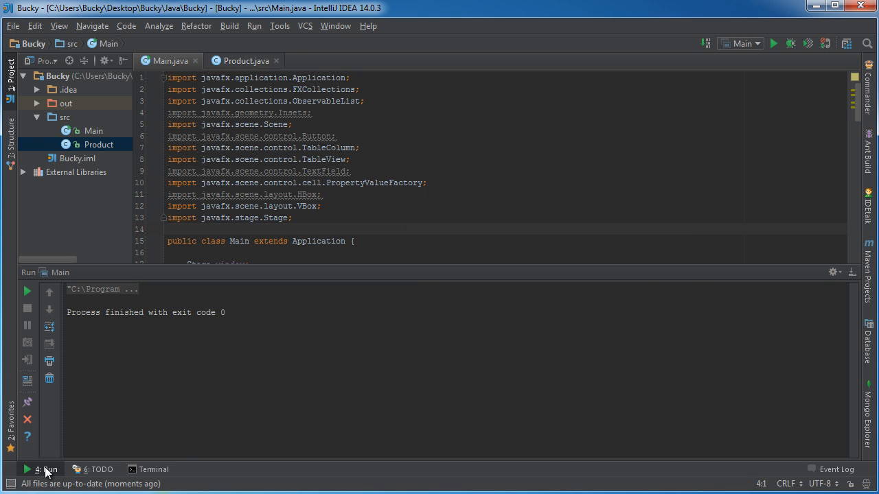
mouse_move(183, 388)
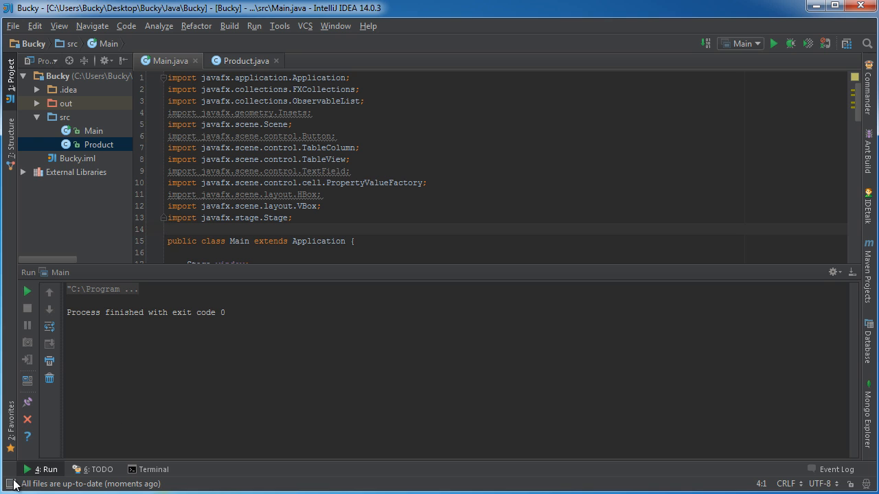
left_click(168, 229)
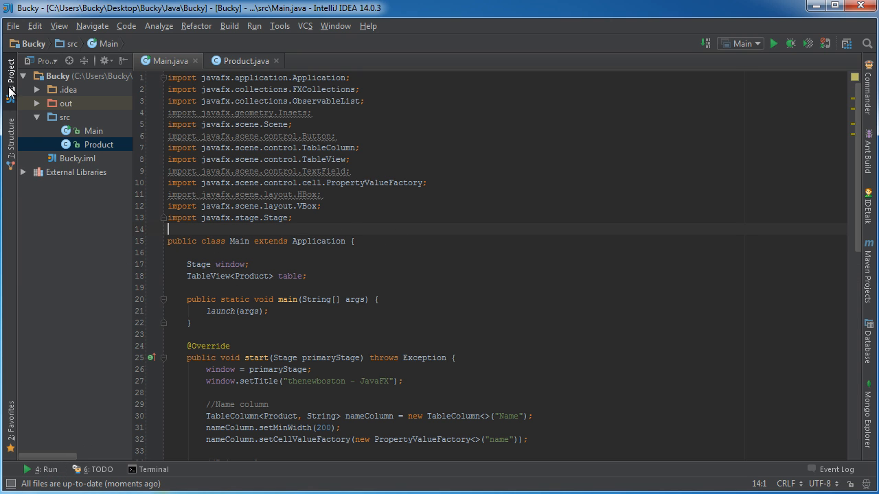
mouse_move(24, 248)
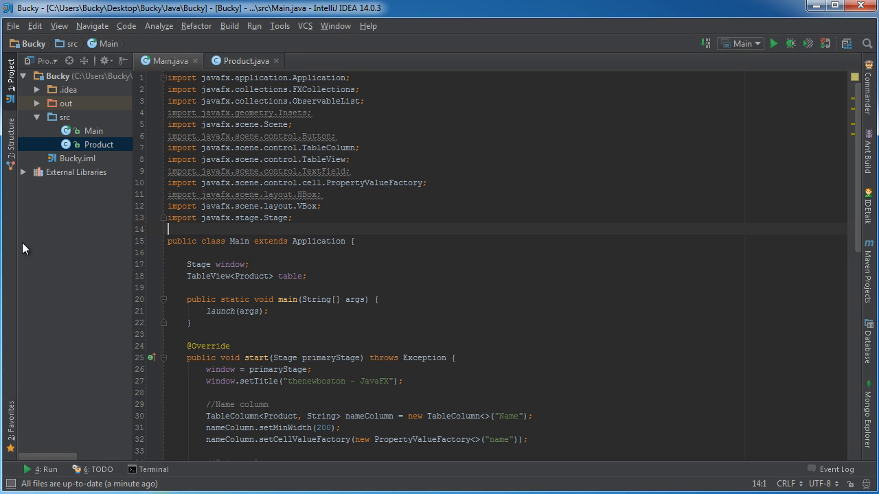
mouse_move(866, 214)
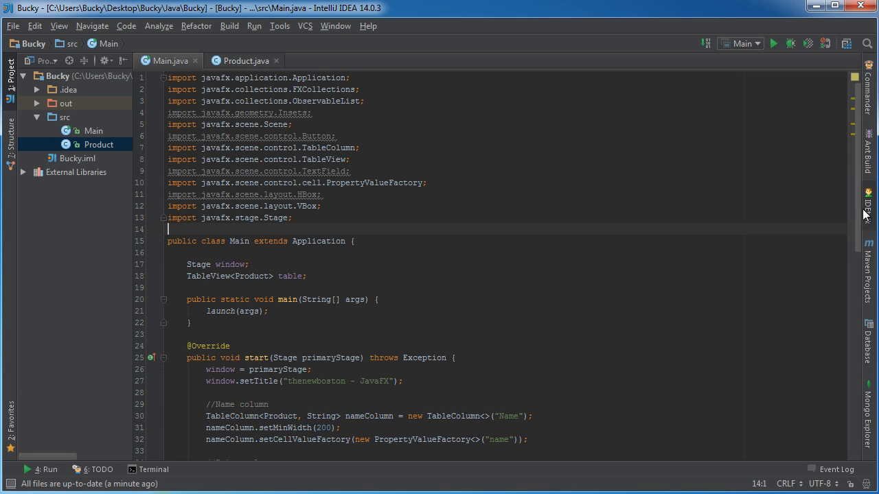
left_click(10, 469)
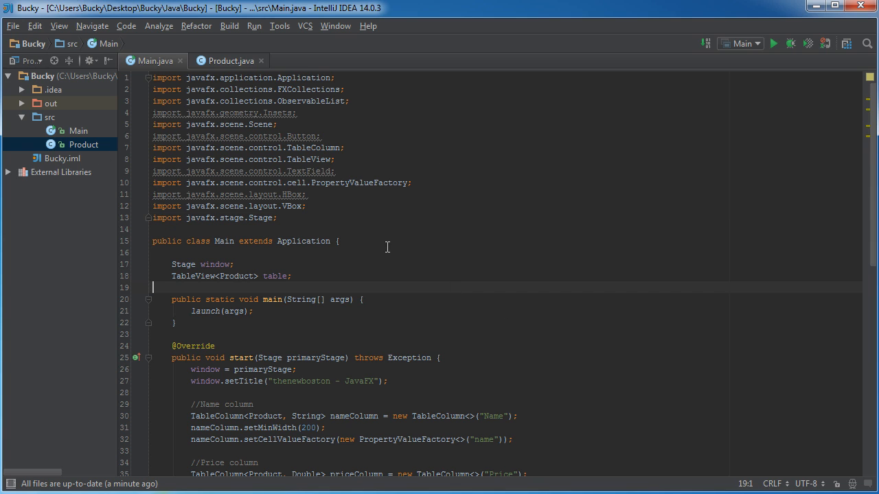
mouse_move(532, 323)
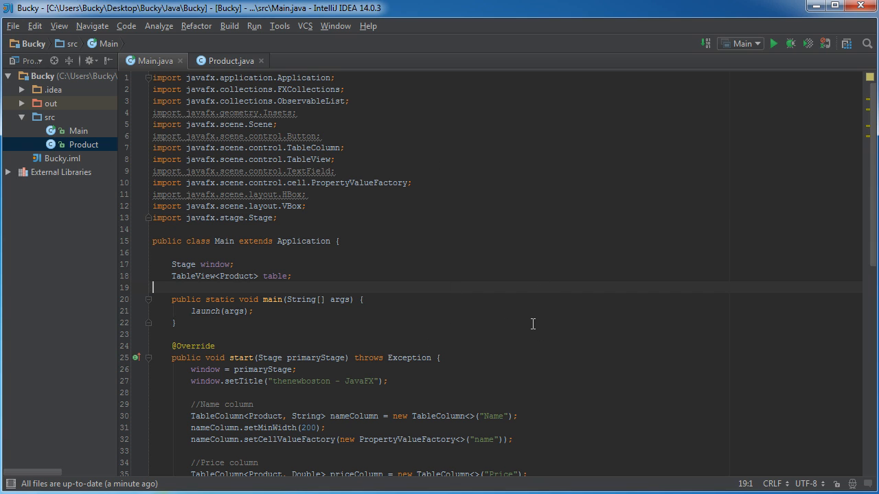
- Relaunch Main and select the Bouncy Ball, then Toilet, rows in the product table
right_click(532, 323)
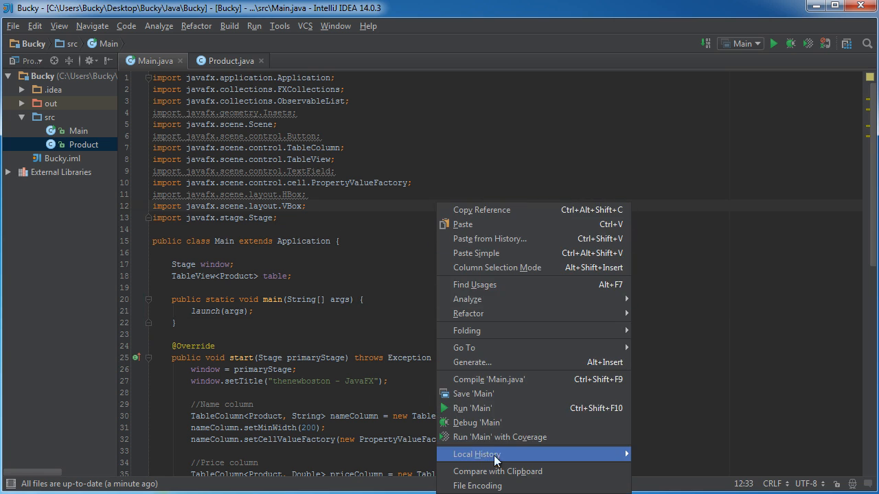
left_click(472, 408)
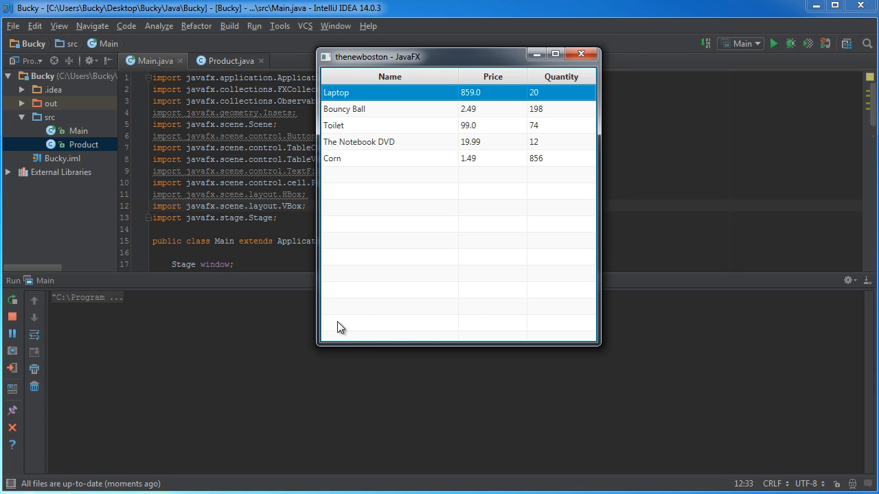
mouse_move(345, 308)
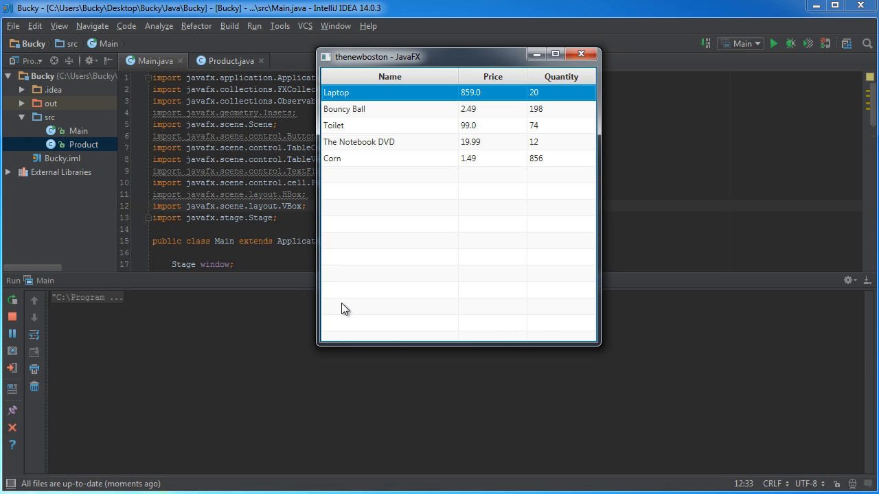
mouse_move(371, 326)
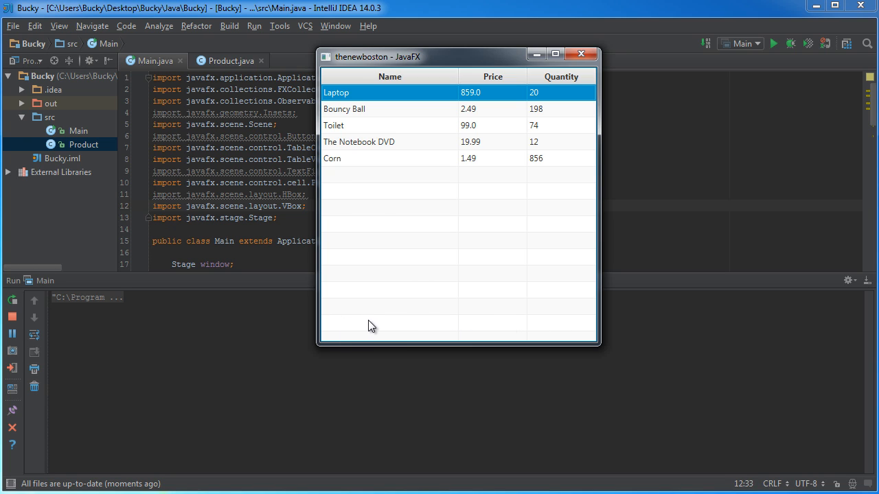
mouse_move(582, 321)
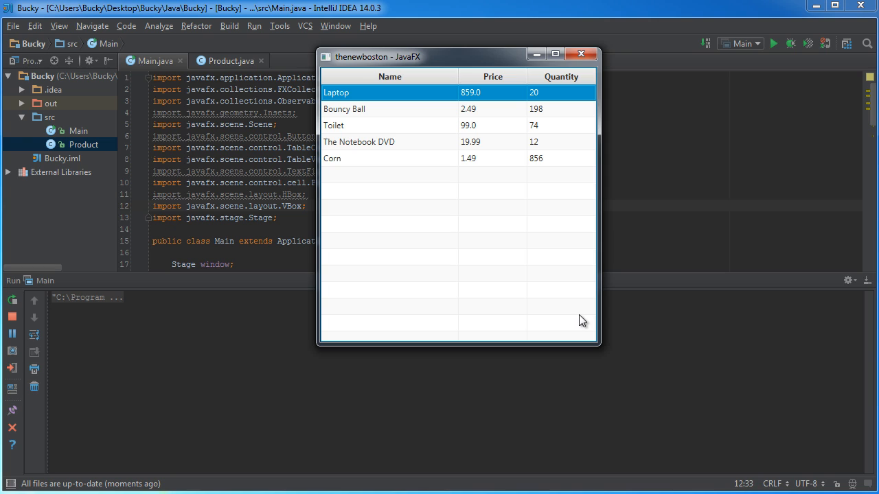
mouse_move(534, 321)
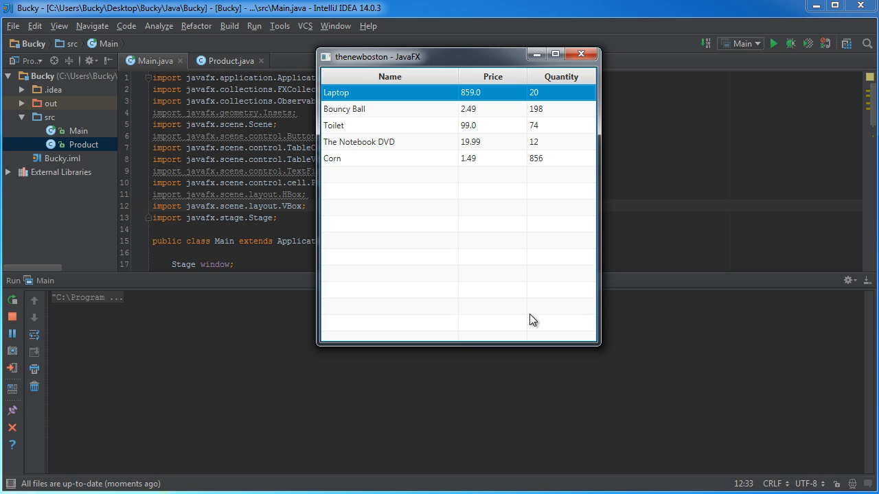
mouse_move(565, 340)
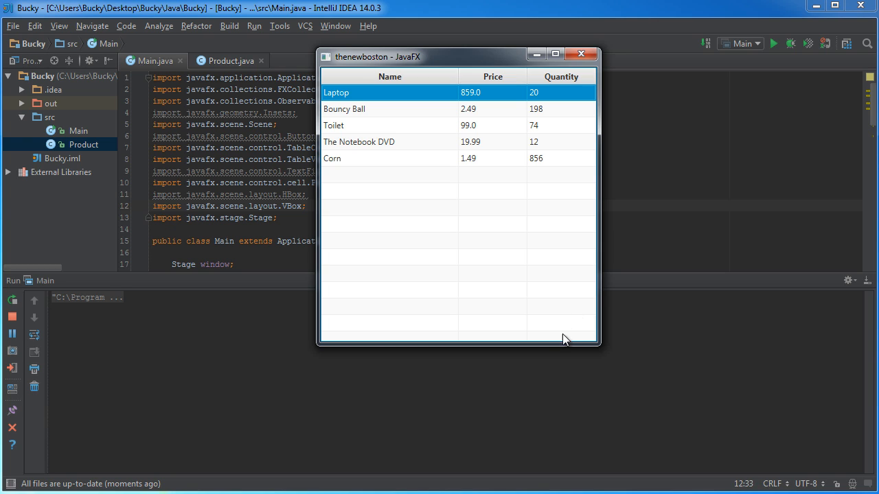
mouse_move(561, 325)
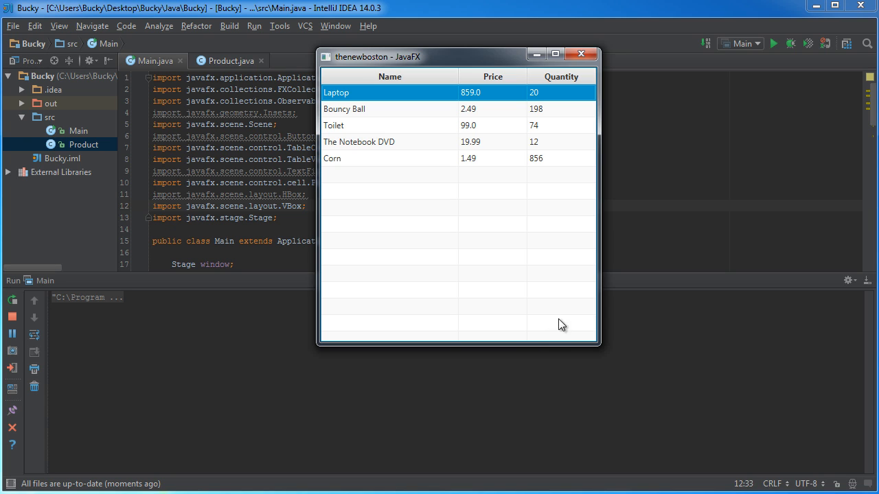
mouse_move(352, 302)
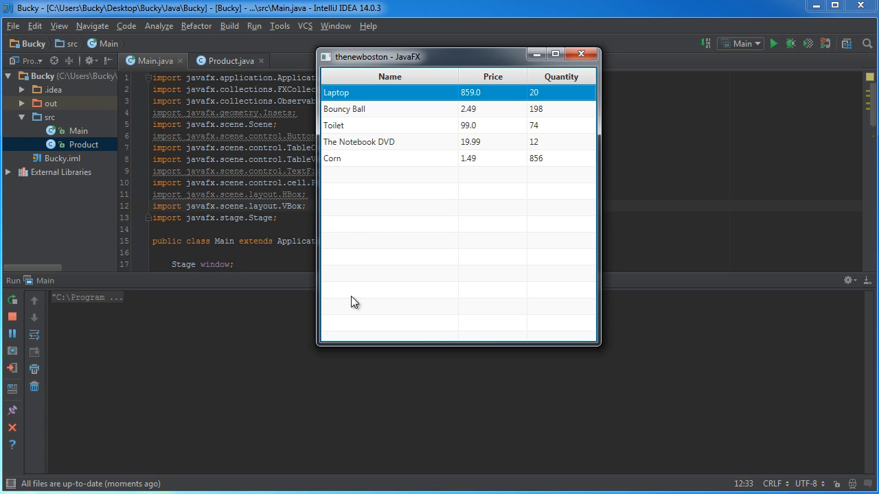
mouse_move(501, 180)
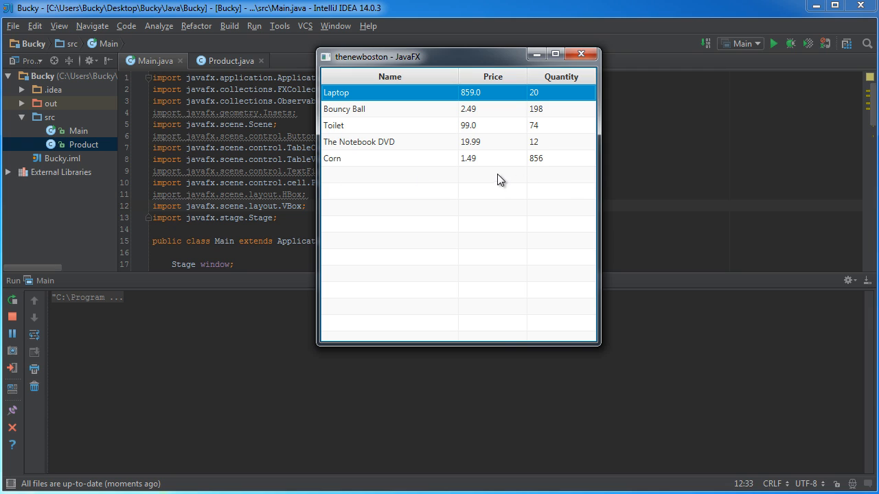
mouse_move(573, 313)
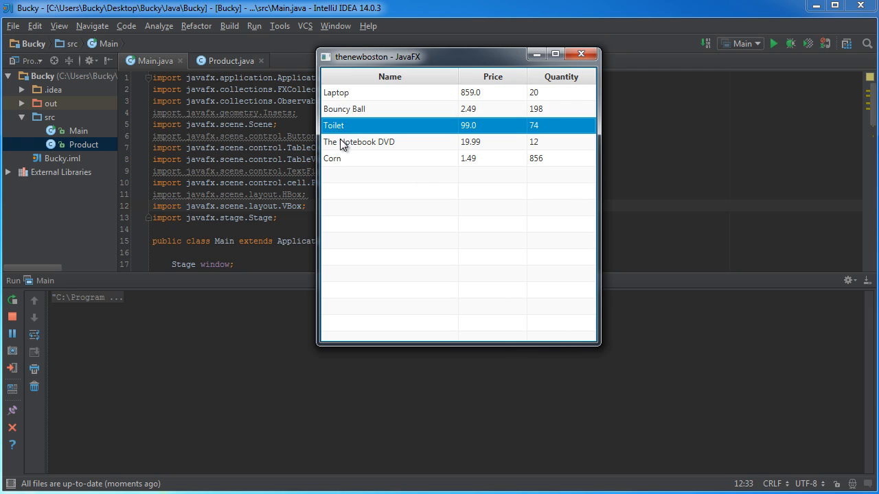
left_click(344, 108)
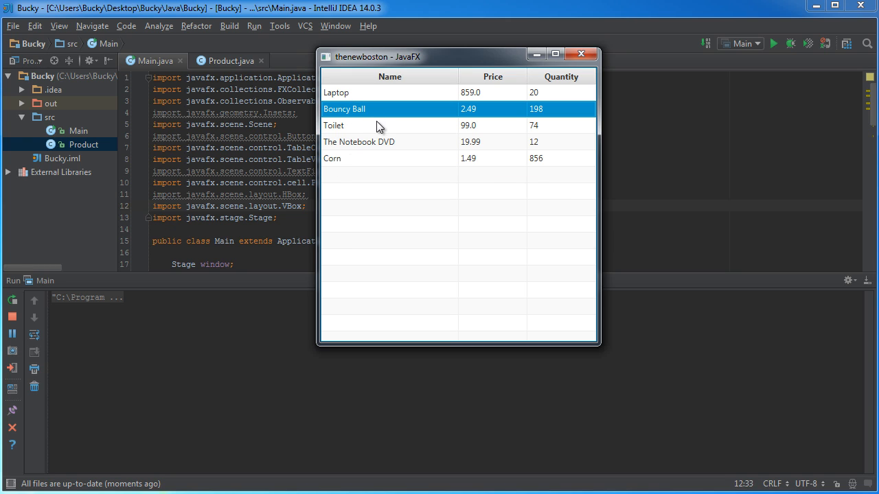
left_click(333, 125)
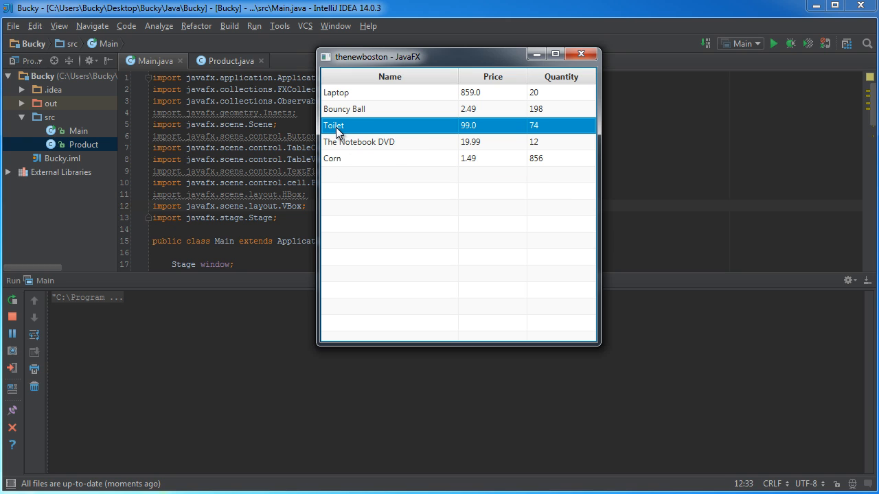
mouse_move(568, 337)
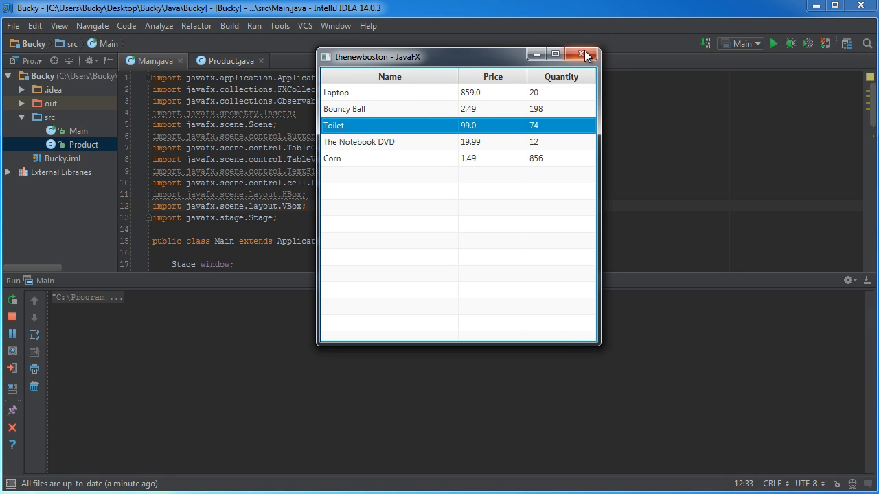
- Close the app and declare TextField nameInput, priceInput, quantityInput after the table field
left_click(583, 55)
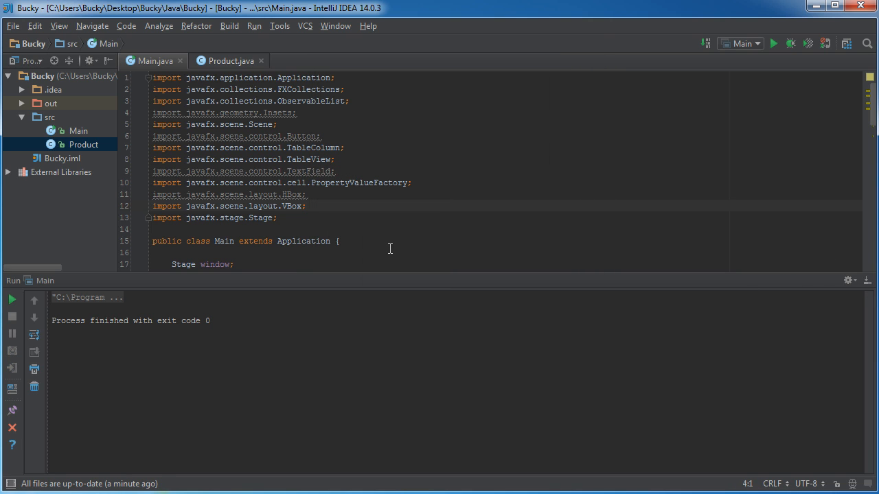
scroll("down", 3)
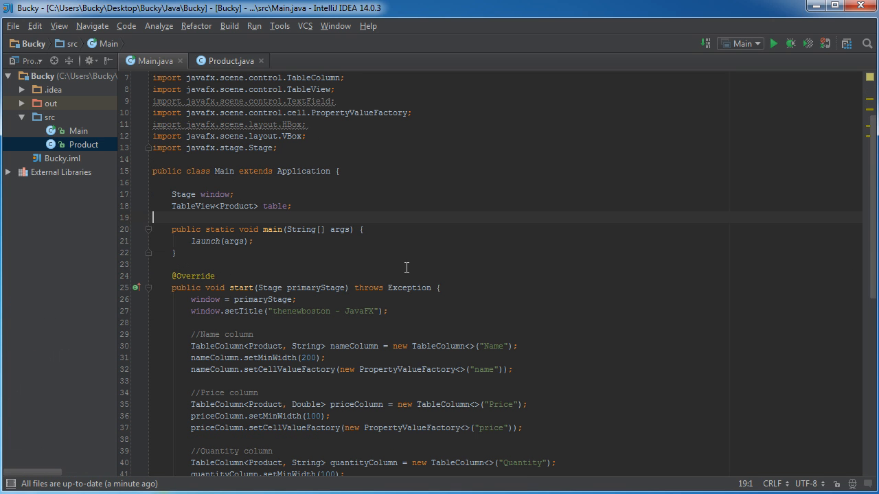
left_click(292, 206)
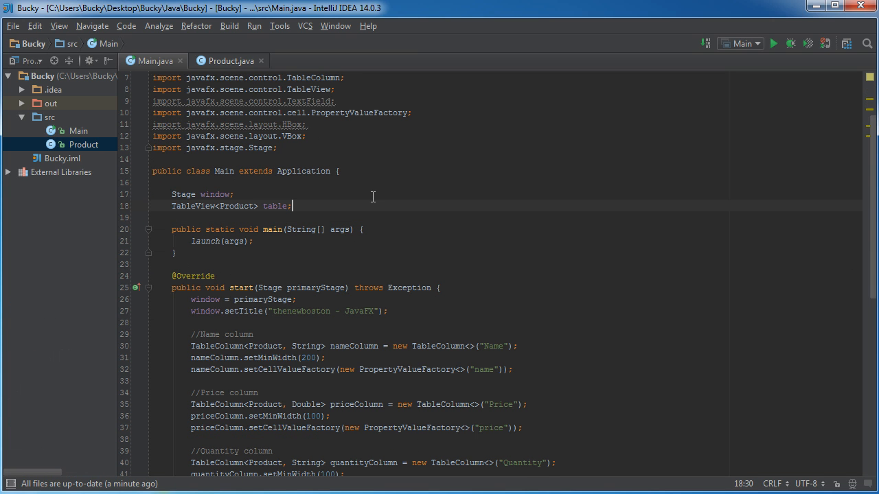
type("text")
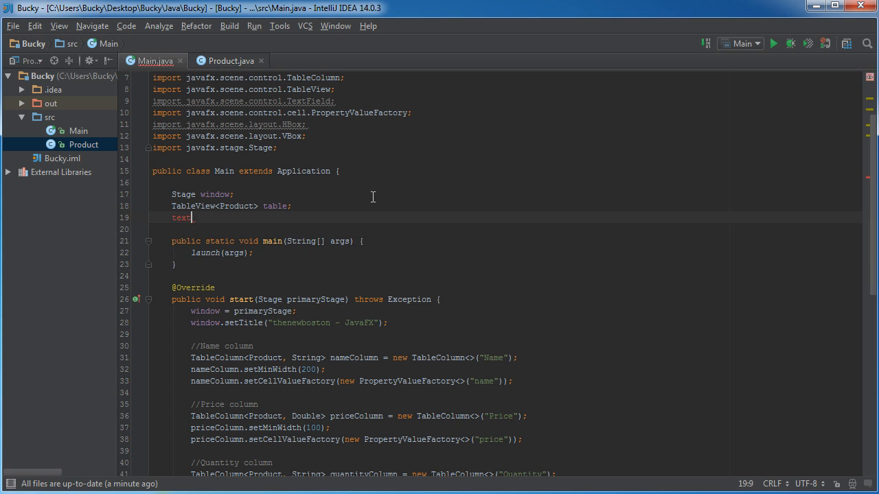
type("Tex")
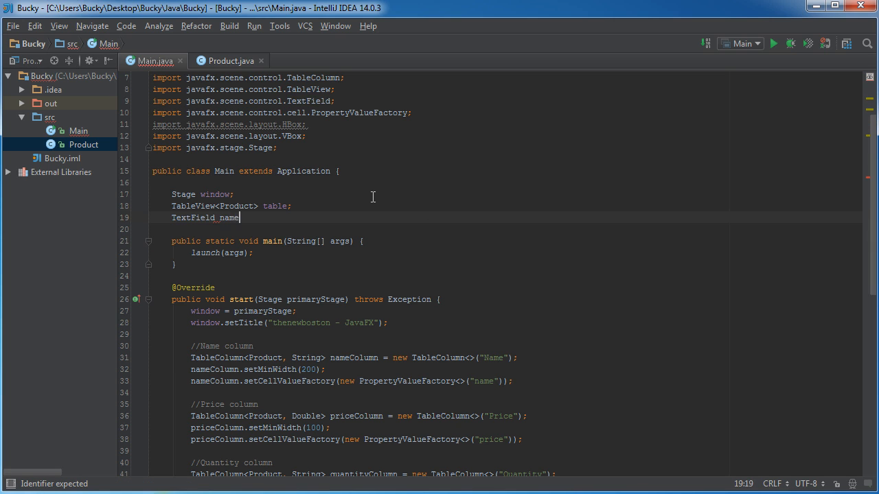
type("Input")
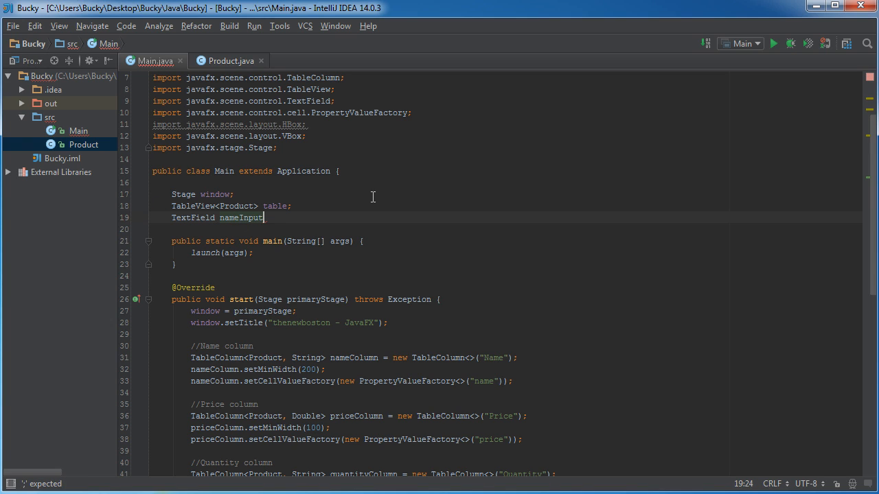
type(", priceInput, quan")
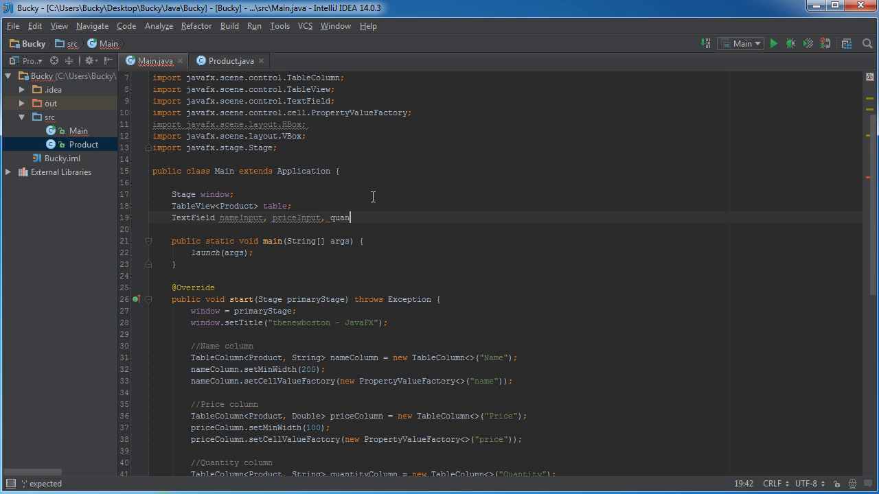
type("tityInput;")
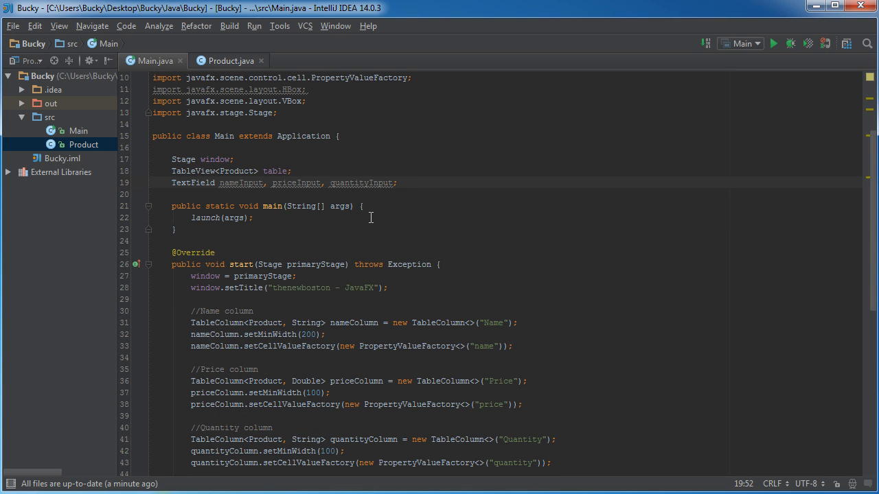
- Under a //Name input comment, create nameInput as a new TextField with prompt 'Name'
scroll("down", 3)
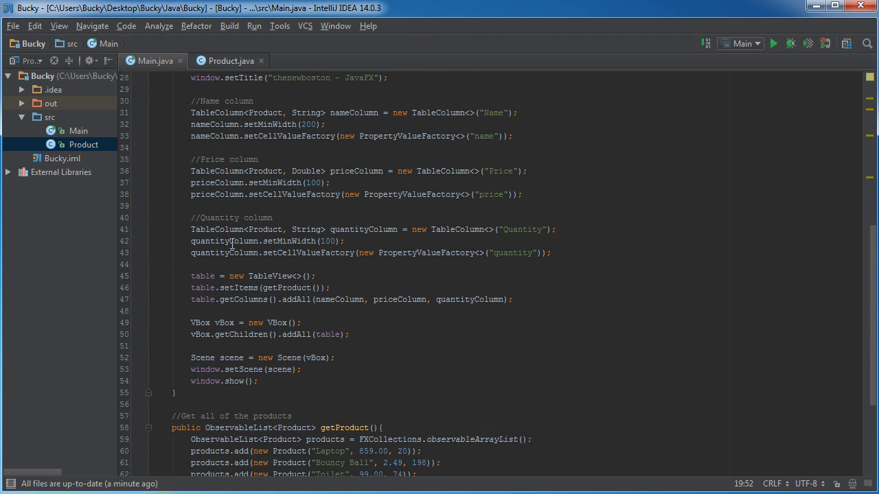
scroll("down", 3)
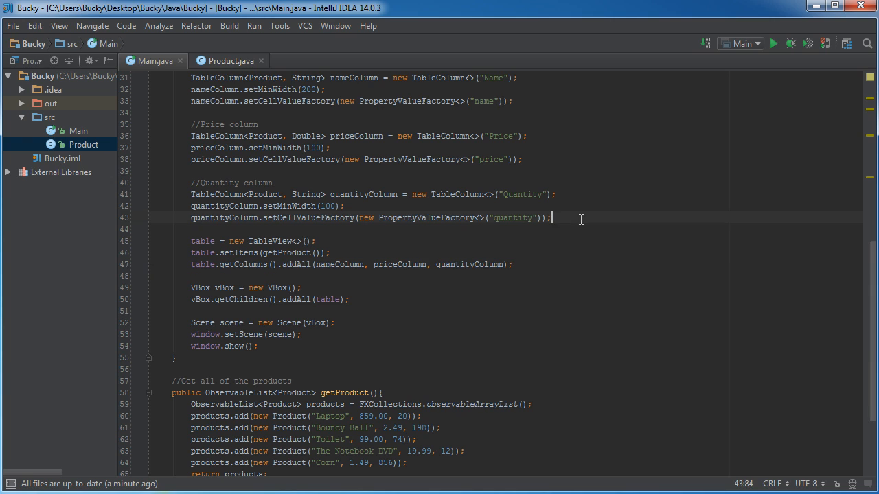
type("//Name")
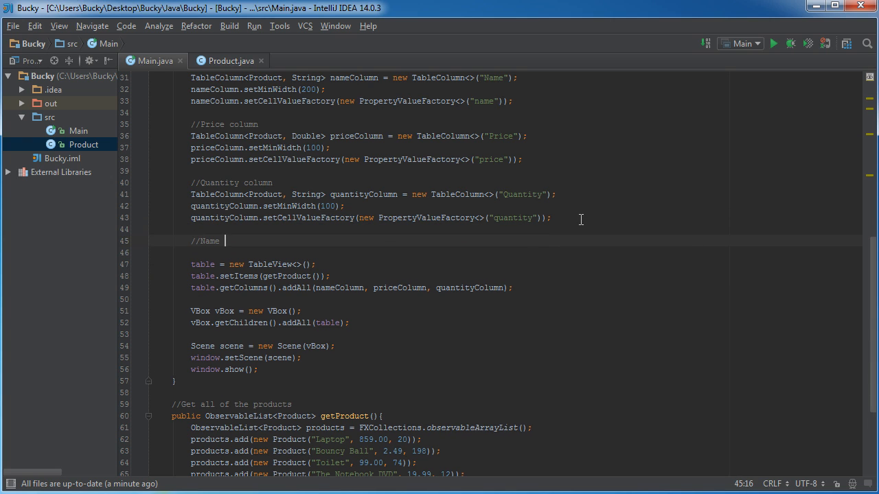
type("input")
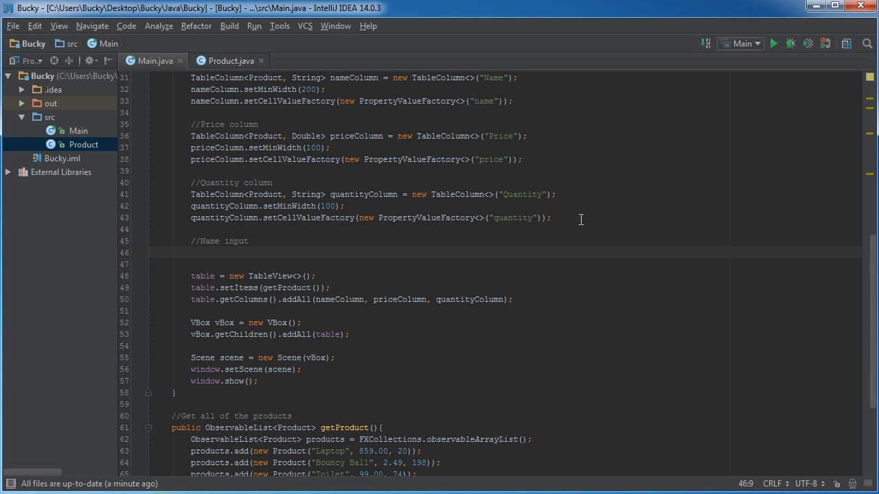
type("nameInput")
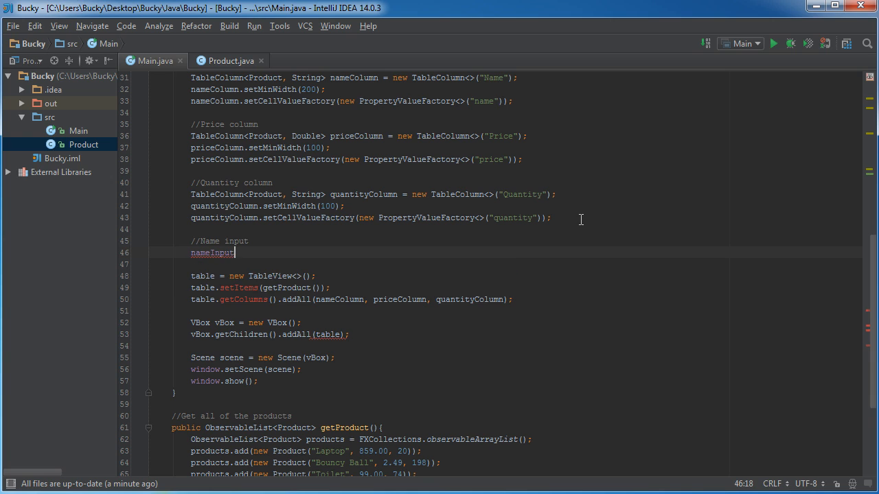
type("= new")
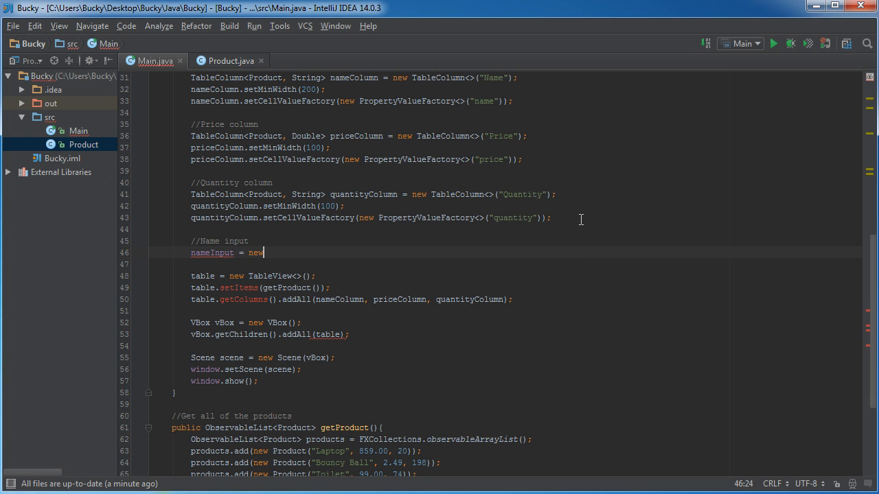
type("text")
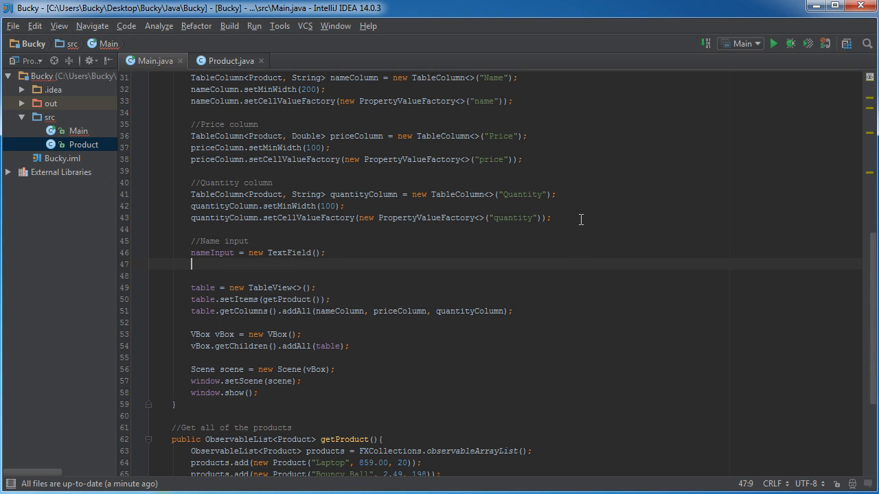
type("nameInput.")
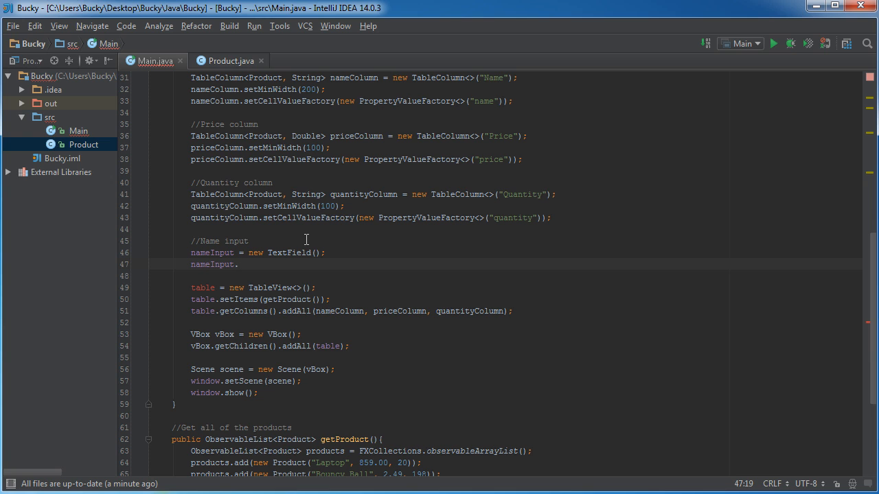
type("setPromptText(\"\");")
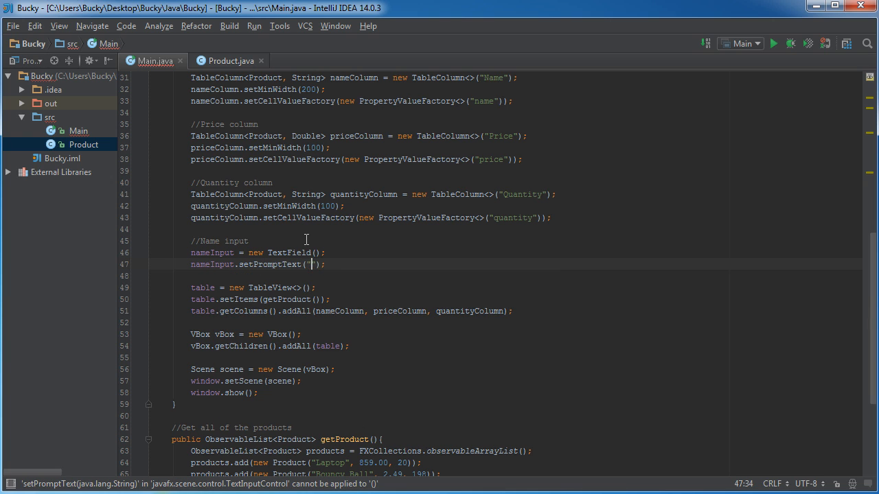
type("Name")
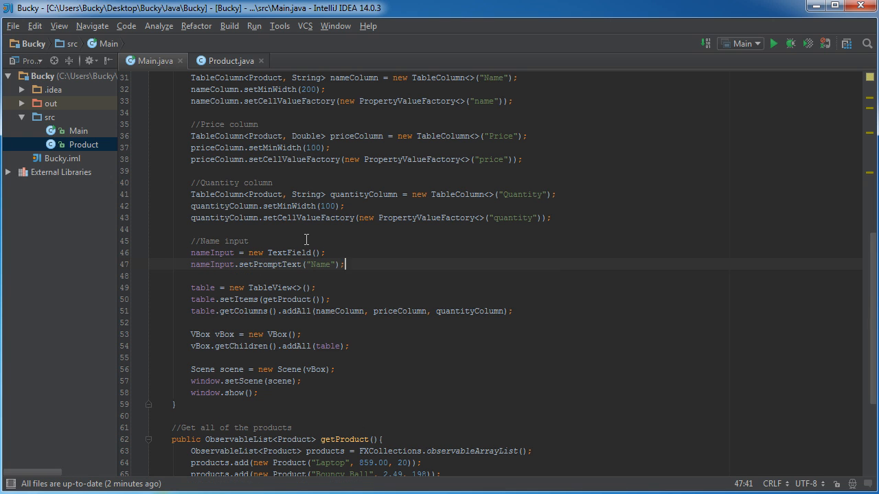
- Set nameInput's minimum width to 100
key("enter")
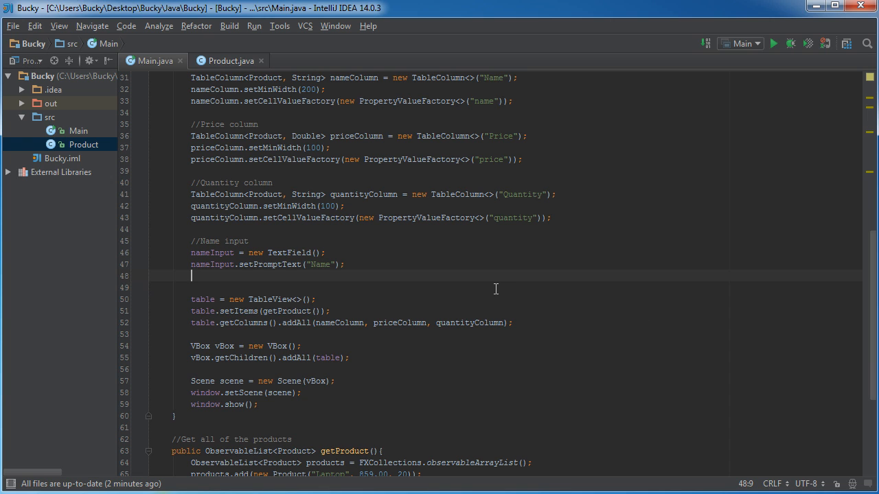
type("nameInput")
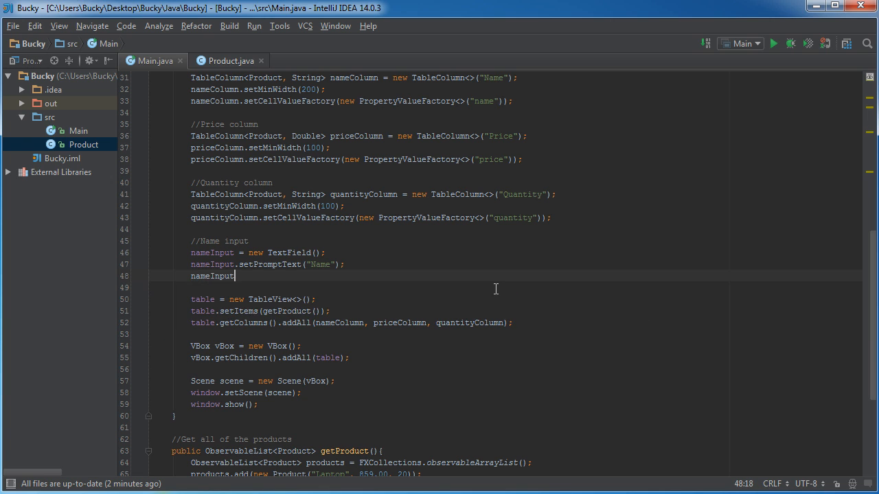
type(".setMinWidth();")
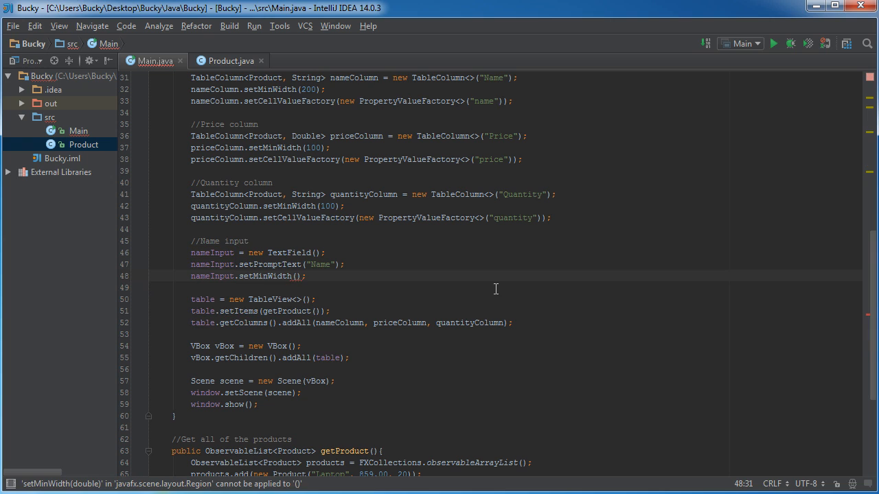
type("100")
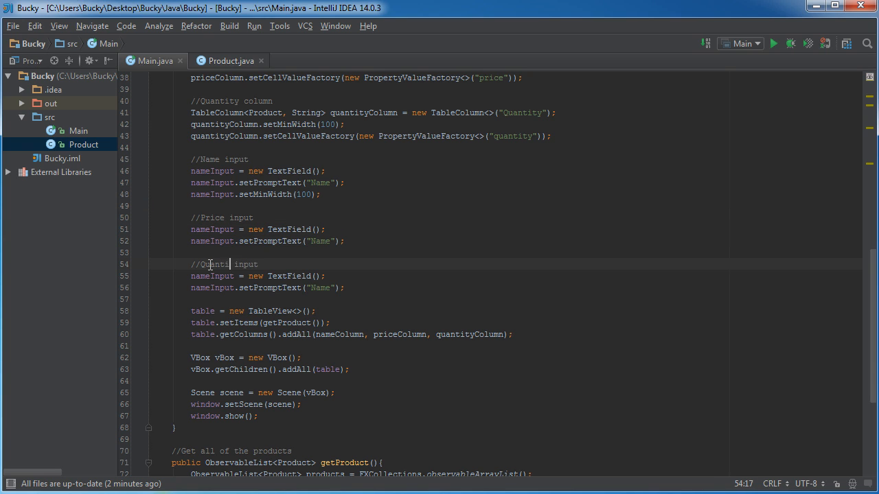
- Rename the copied blocks to priceInput and quantityInput with 'Price' and 'Quantity' prompts
left_click(255, 241)
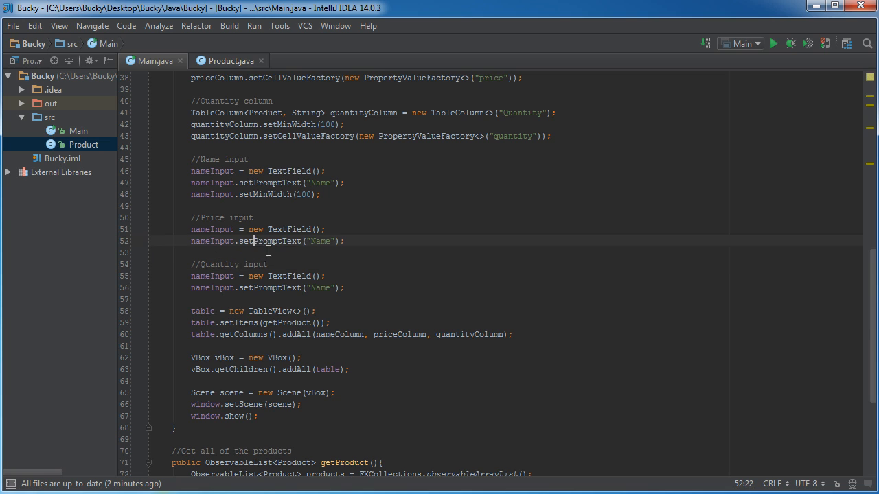
left_click(201, 229)
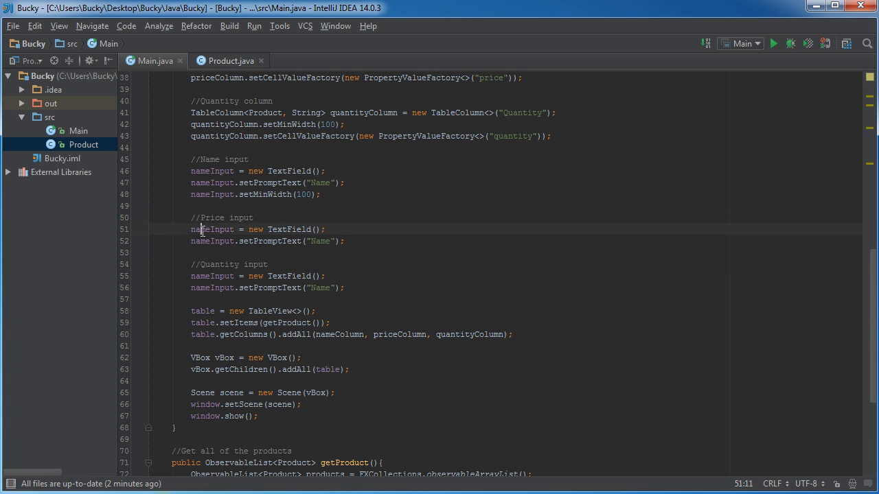
type("price")
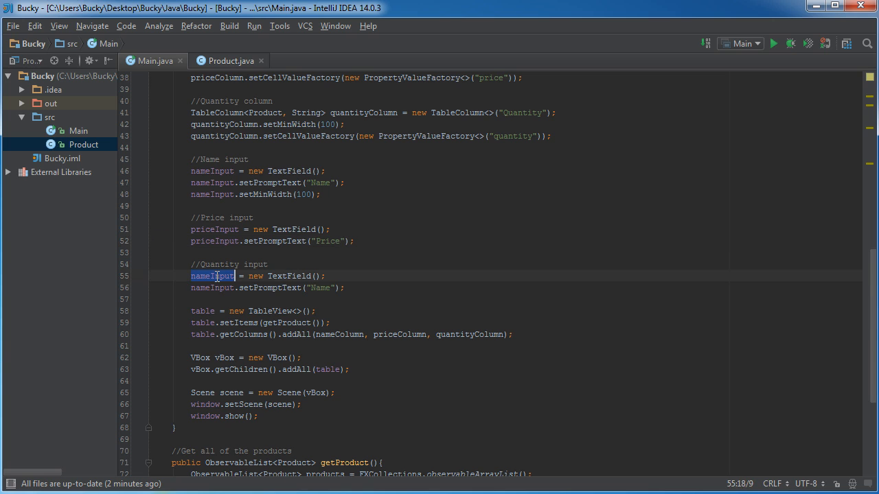
type("quantityInput")
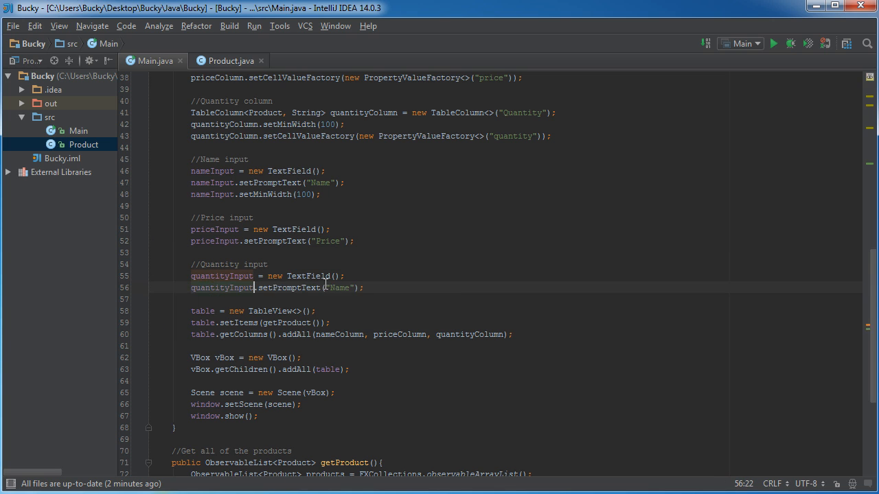
type("Quantity")
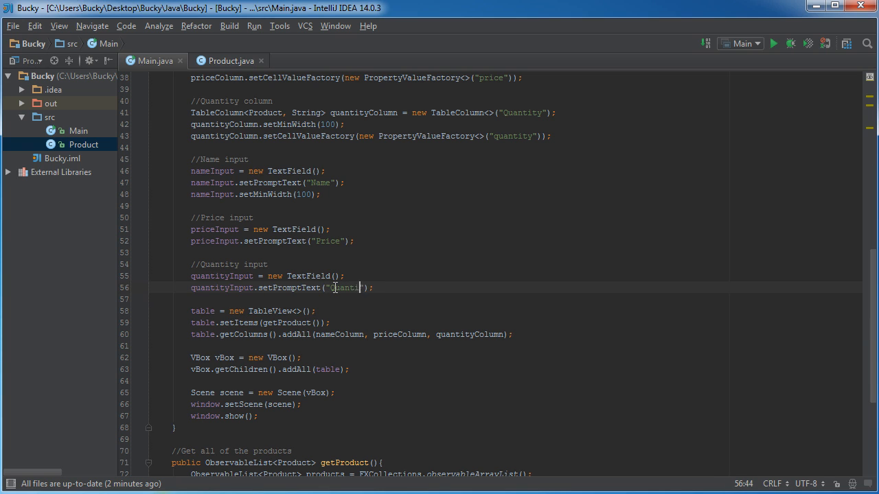
type("ty")
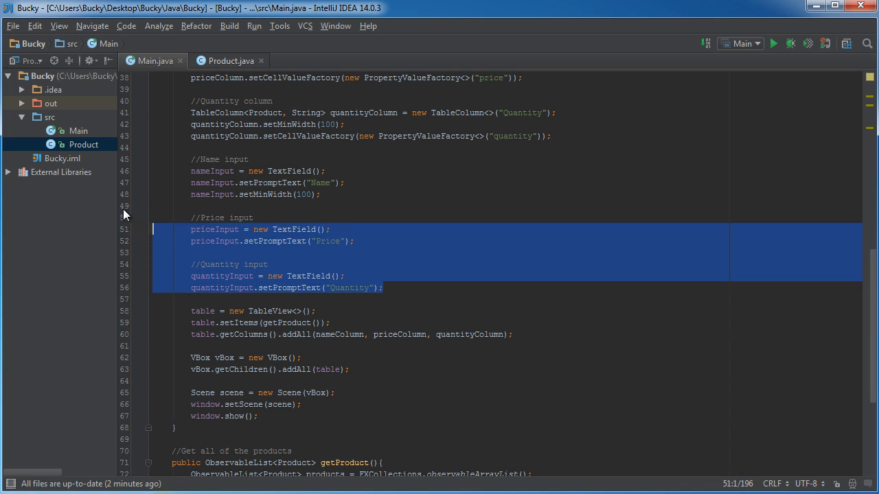
left_click(226, 206)
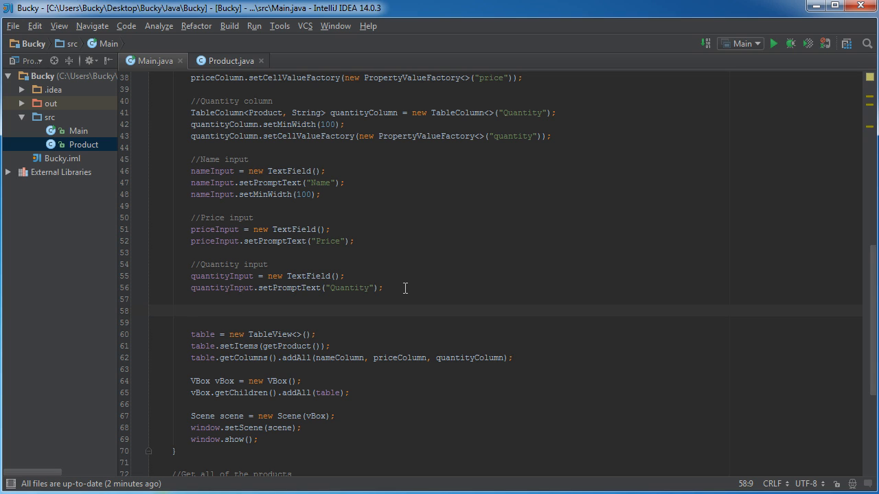
- Under a //Button comment, declare addButton labelled 'Add' and deleteButton labelled 'Delete'
type("//Butto")
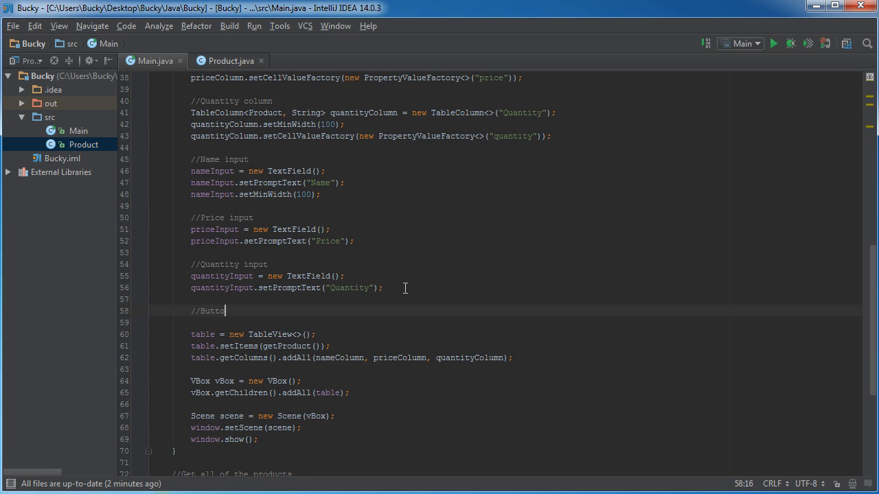
key("enter")
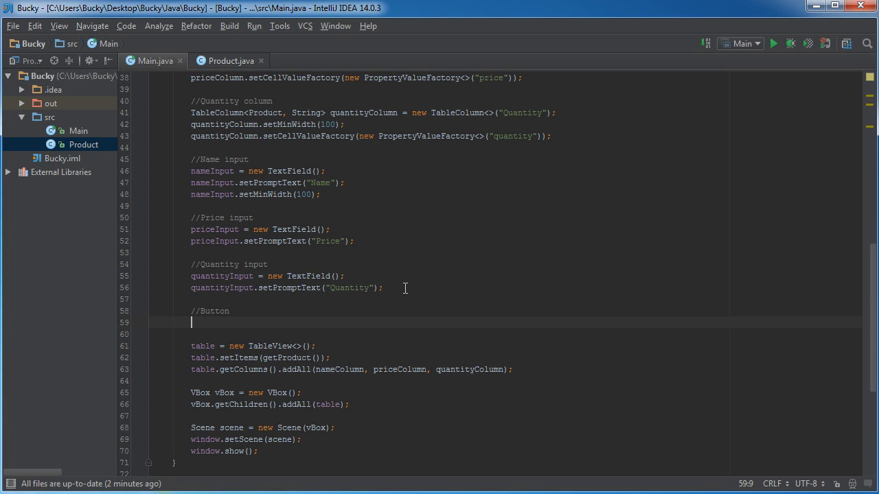
scroll("down", 3)
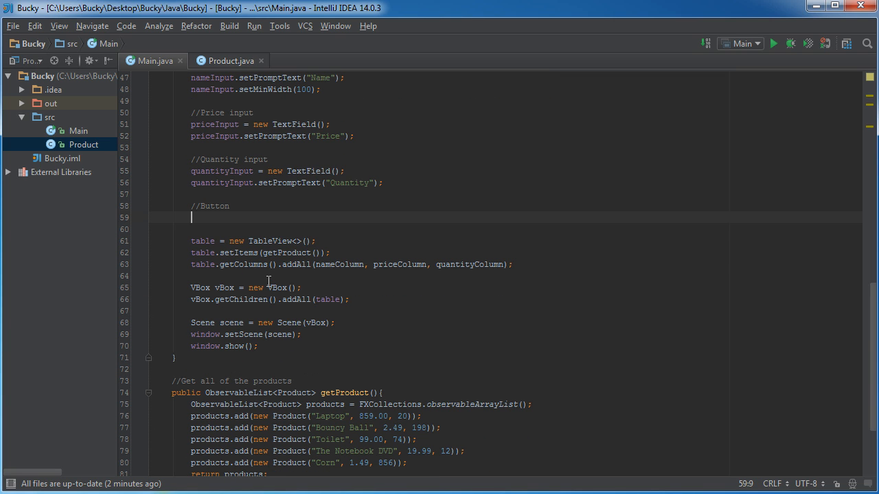
mouse_move(412, 190)
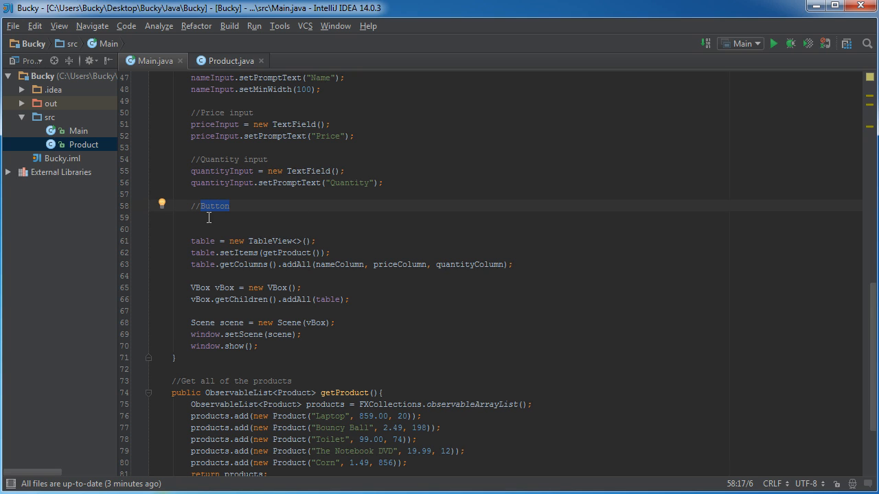
left_click(288, 218)
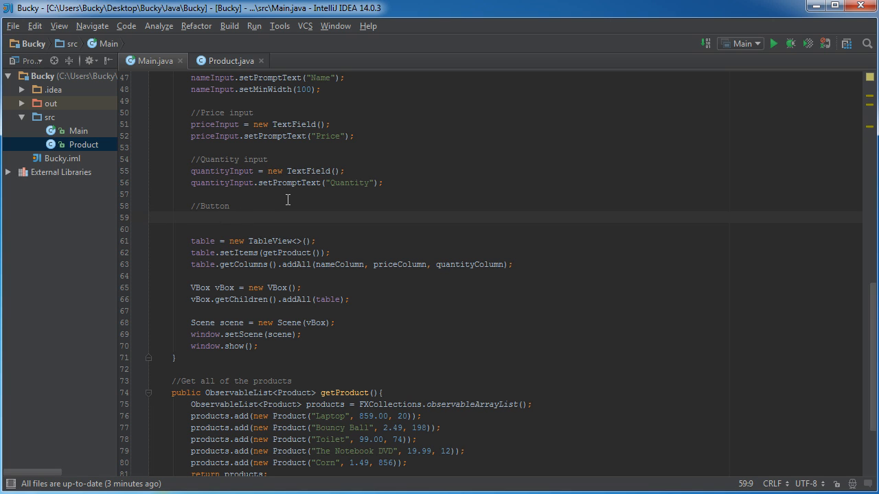
type("Button add")
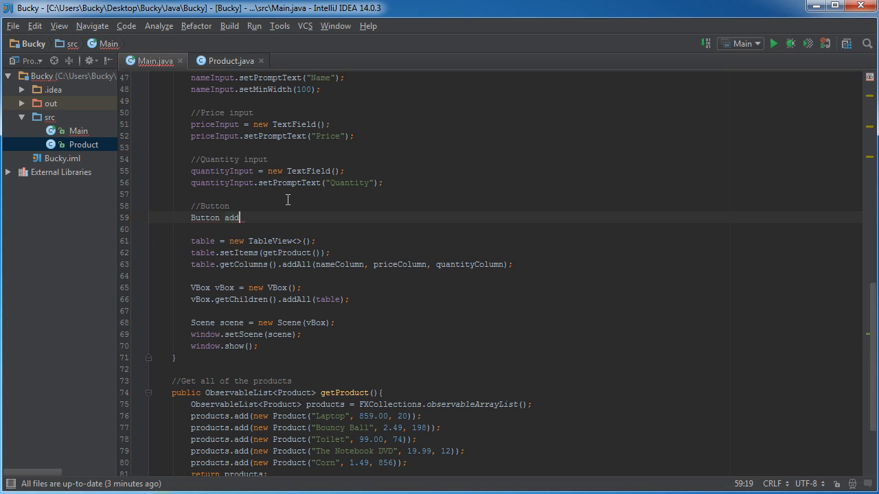
type("Button = new Button(\"Add\");")
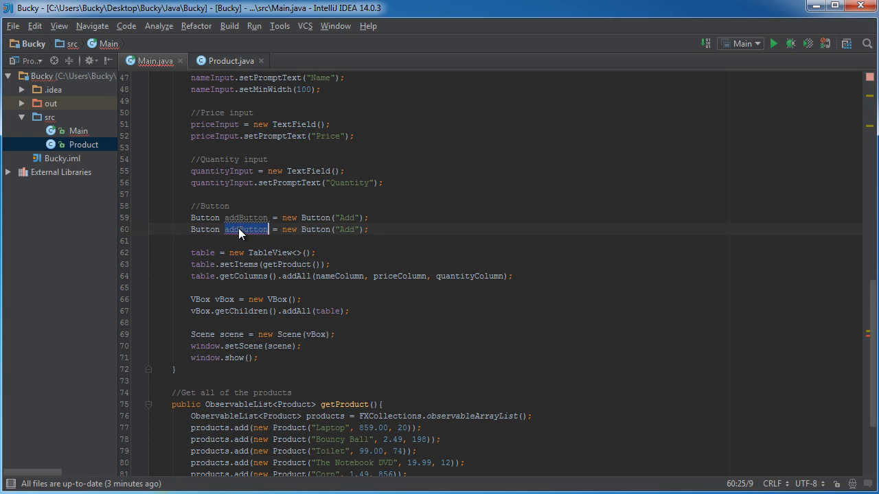
type("deleteButton")
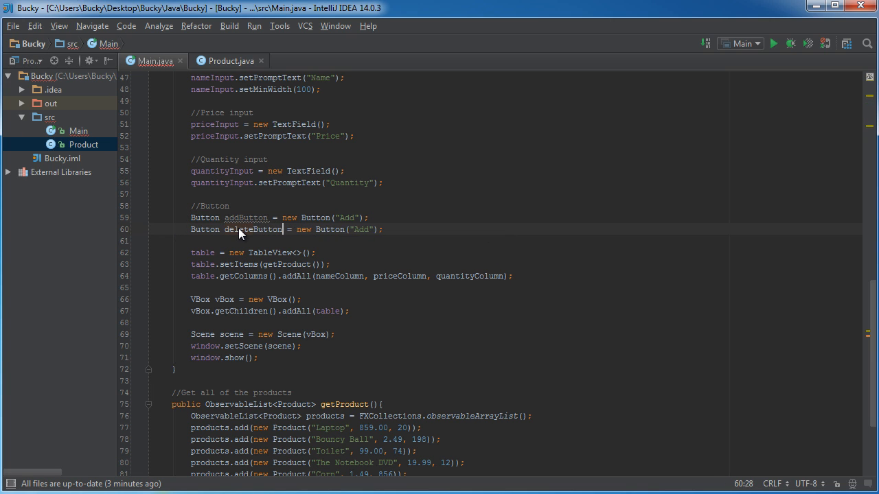
double_click(362, 229)
type("Delete")
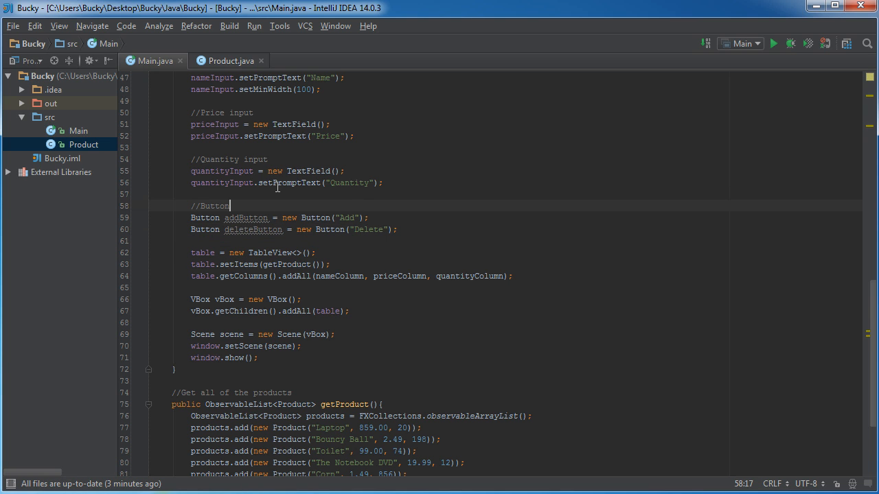
mouse_move(554, 206)
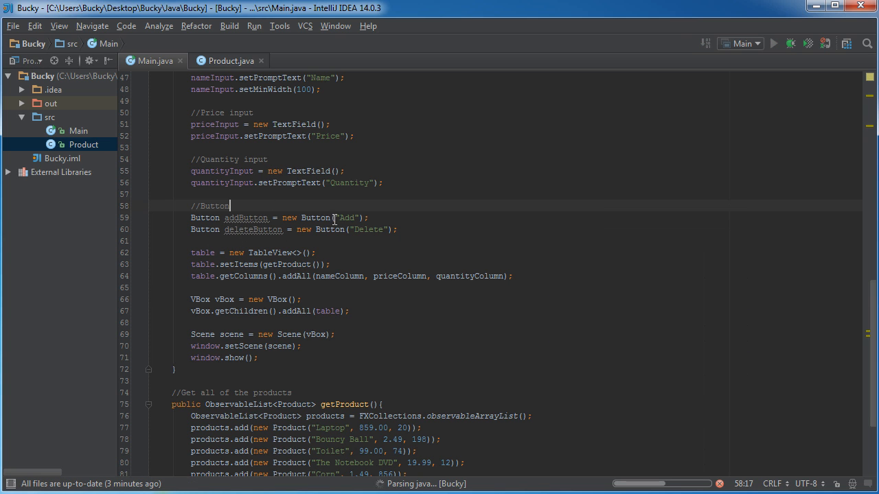
left_click(773, 43)
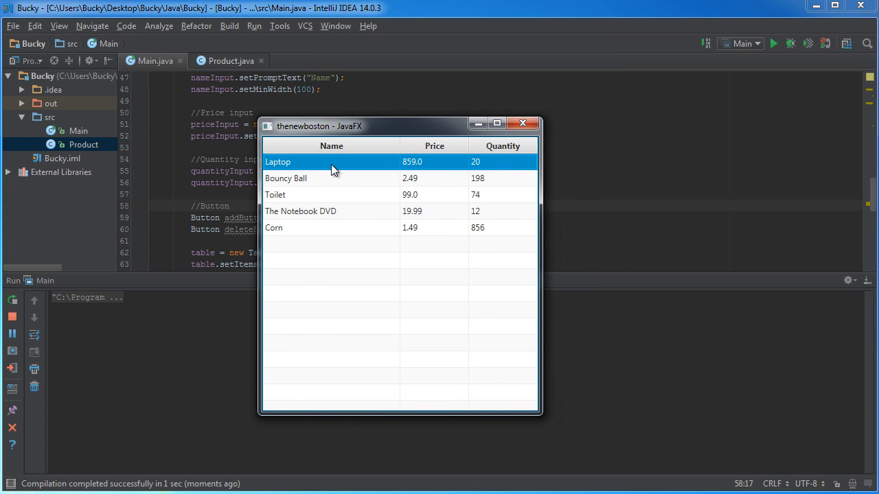
mouse_move(356, 200)
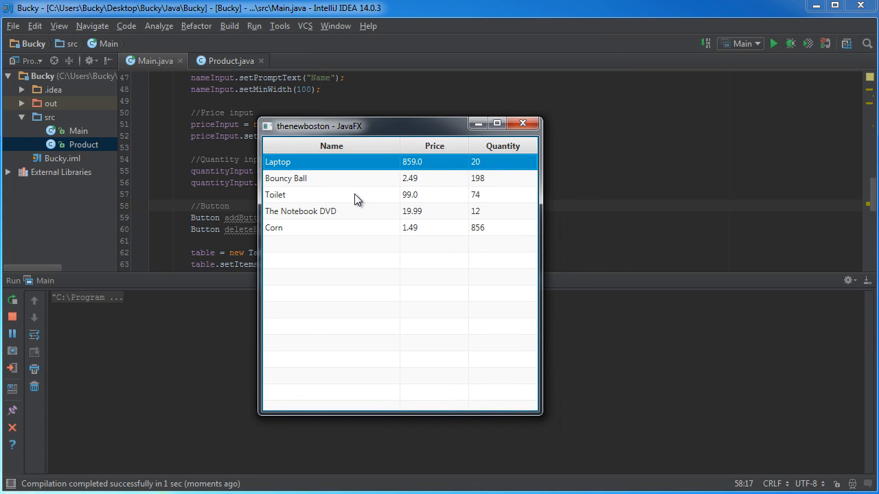
mouse_move(384, 304)
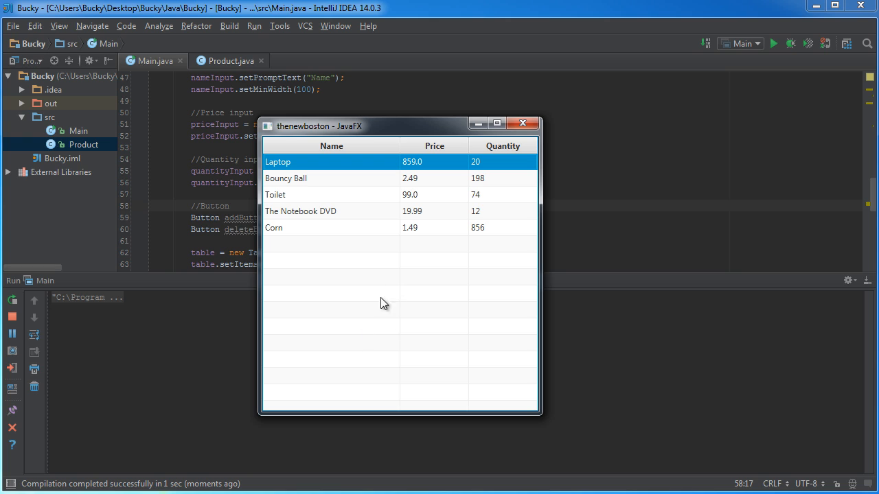
mouse_move(328, 354)
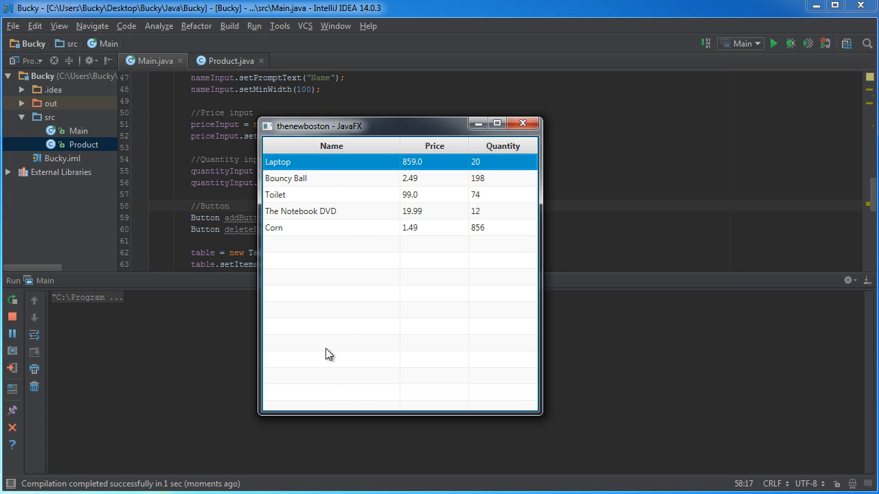
mouse_move(433, 390)
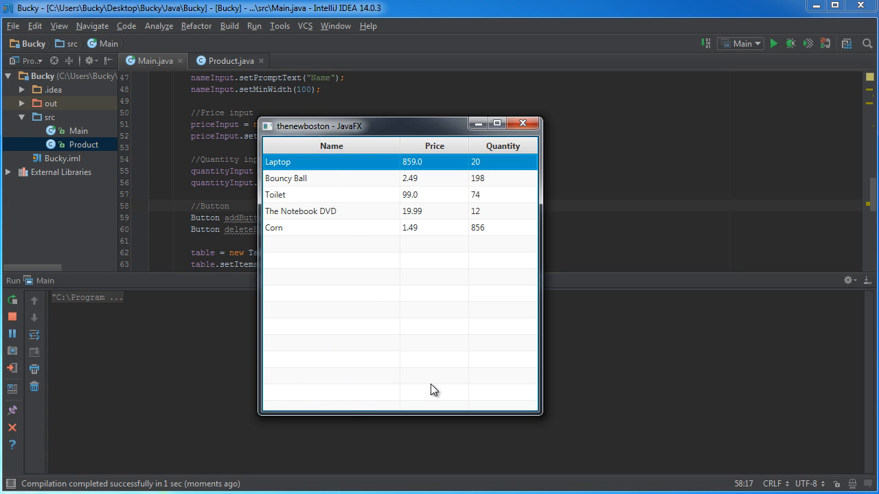
mouse_move(336, 389)
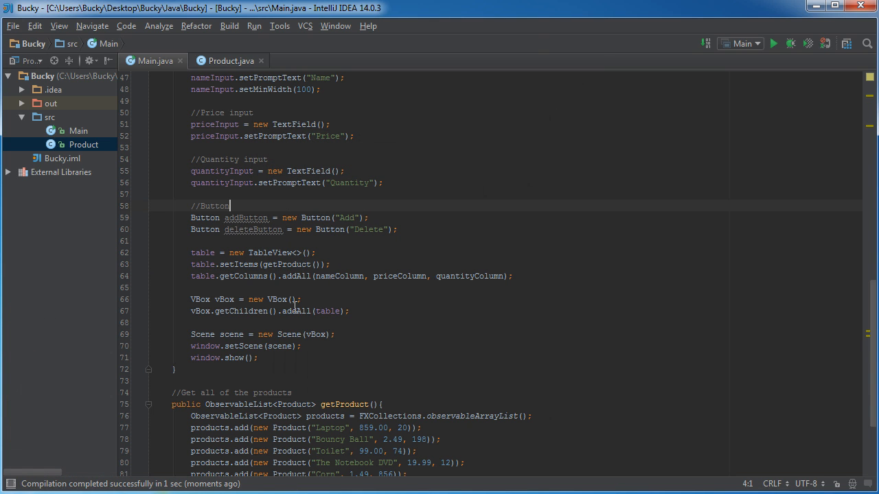
- Insert blank lines below the addButton and deleteButton declarations
scroll("down", 3)
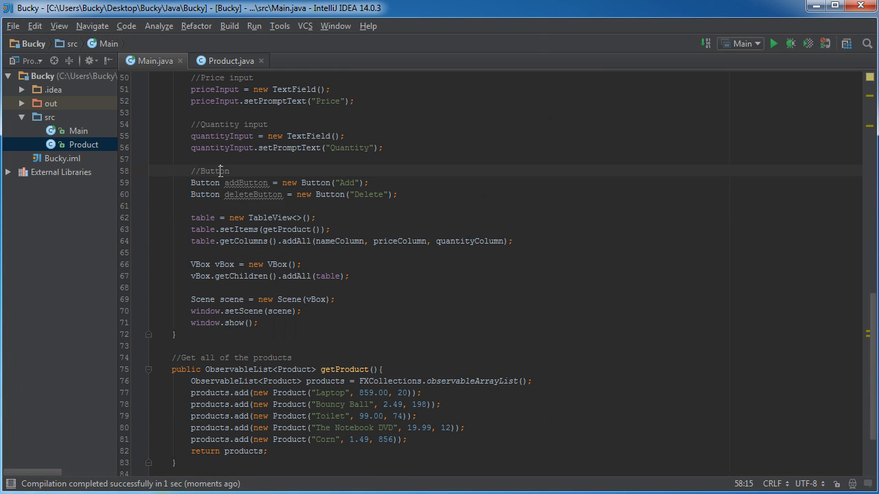
key("enter")
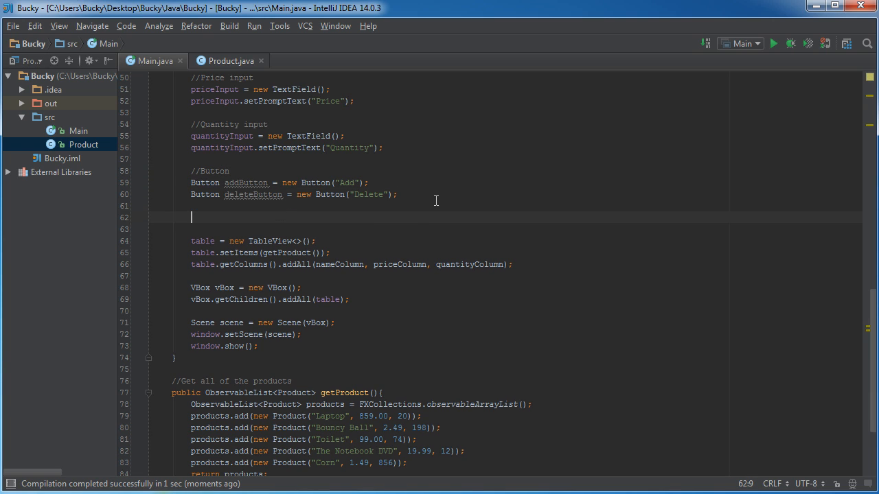
mouse_move(384, 195)
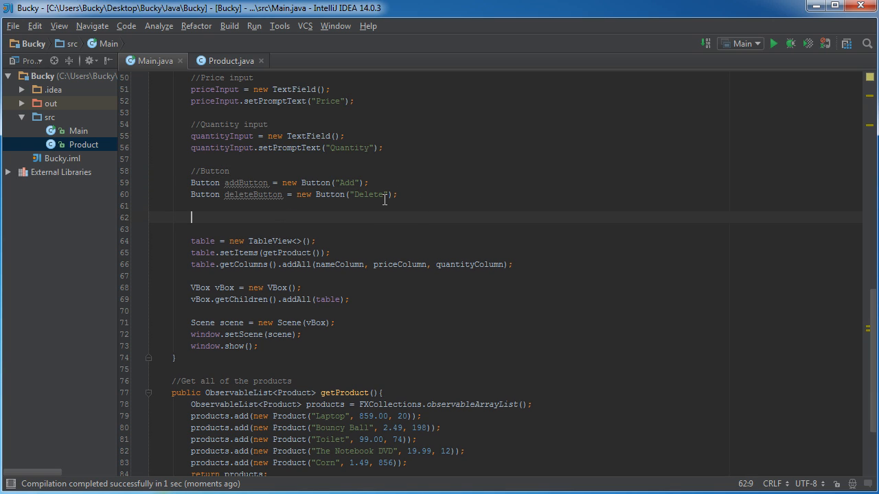
scroll("up", 3)
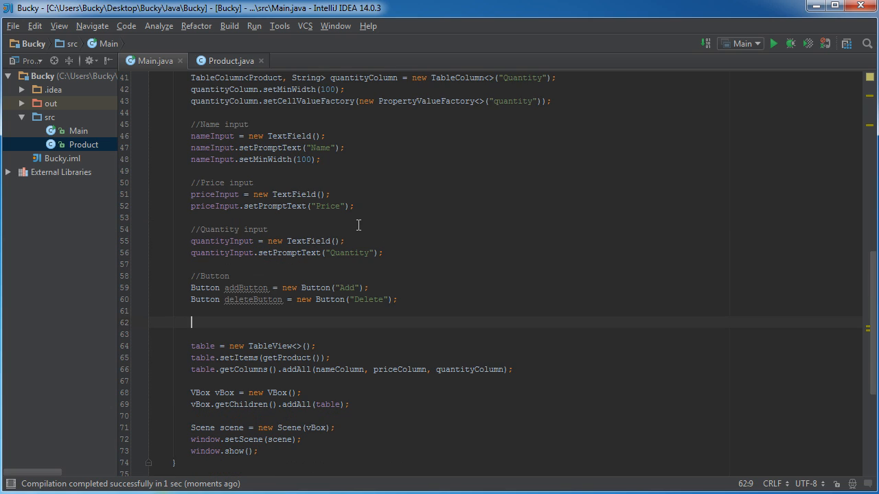
mouse_move(396, 221)
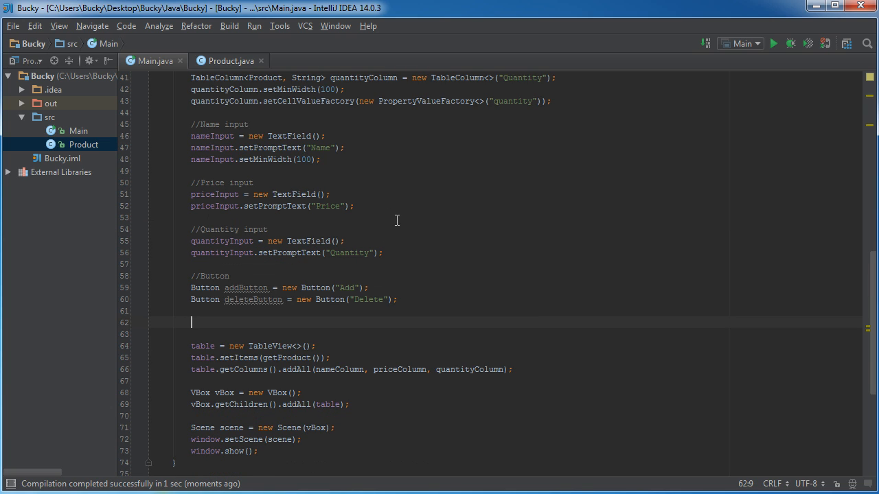
scroll("down", 3)
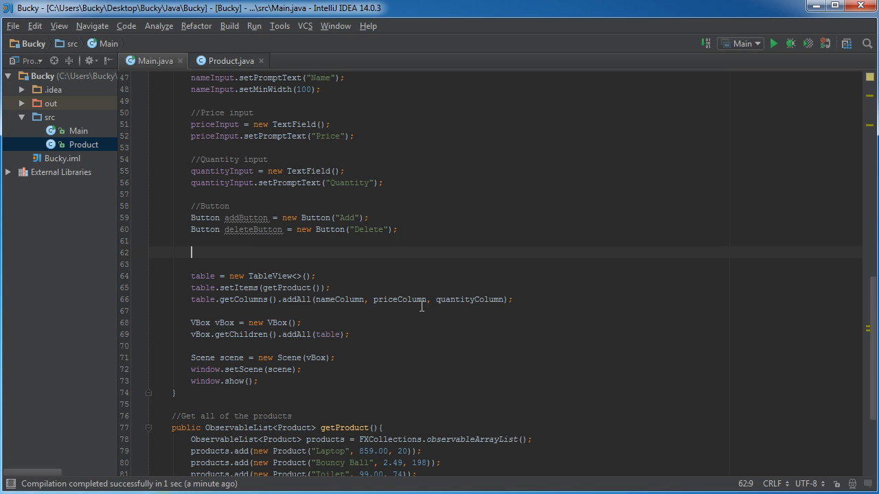
mouse_move(398, 289)
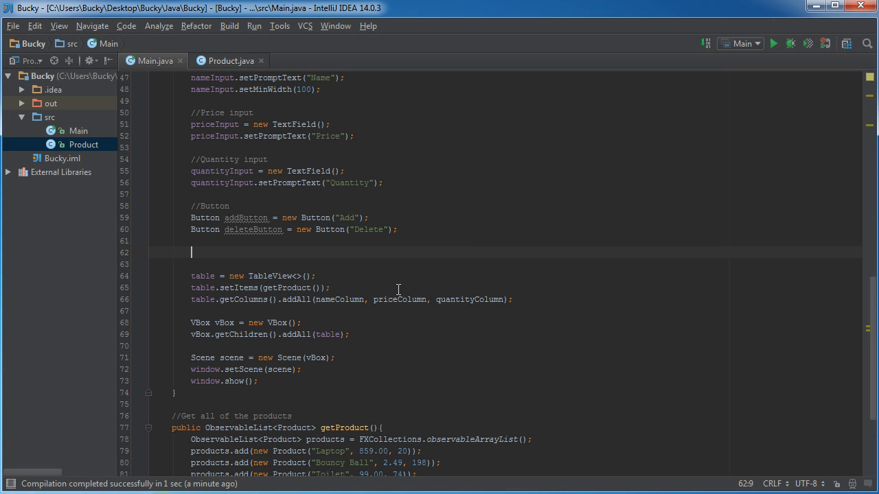
- Declare HBox hBox = new HBox(); and begin a hBox statement on the next line
scroll("up", 3)
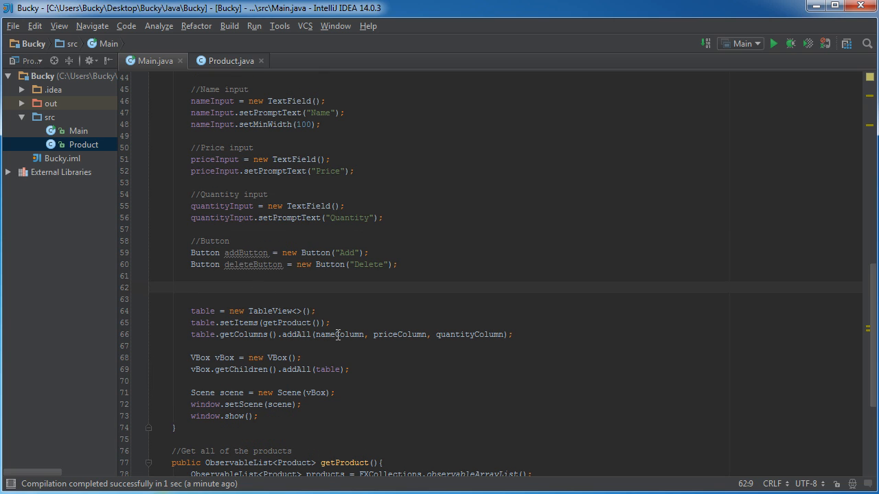
type("HBox hBox =")
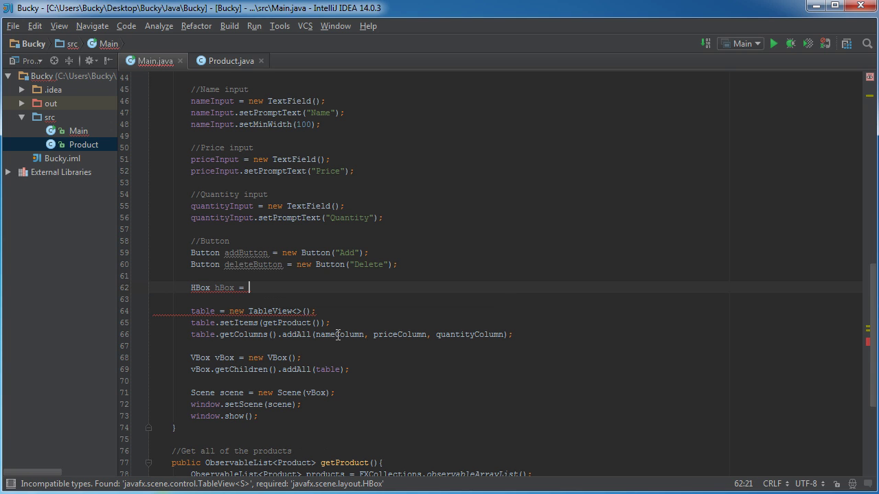
type("new h")
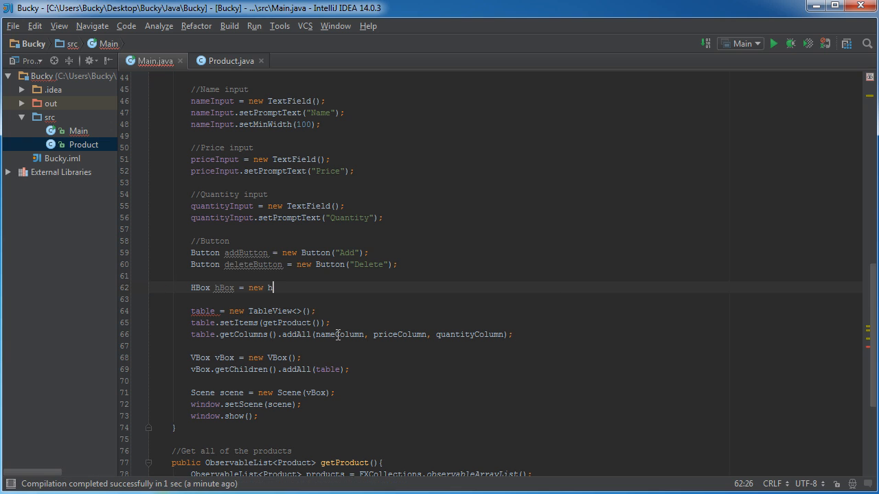
type("HBox()")
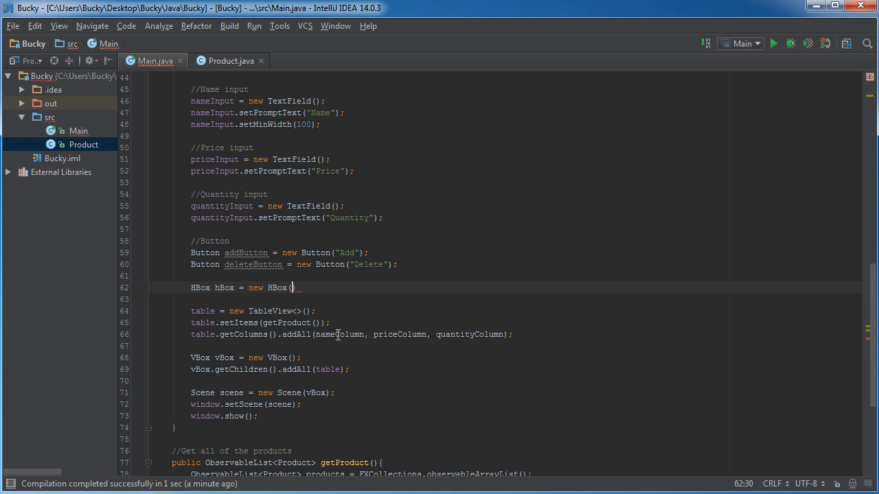
type(";")
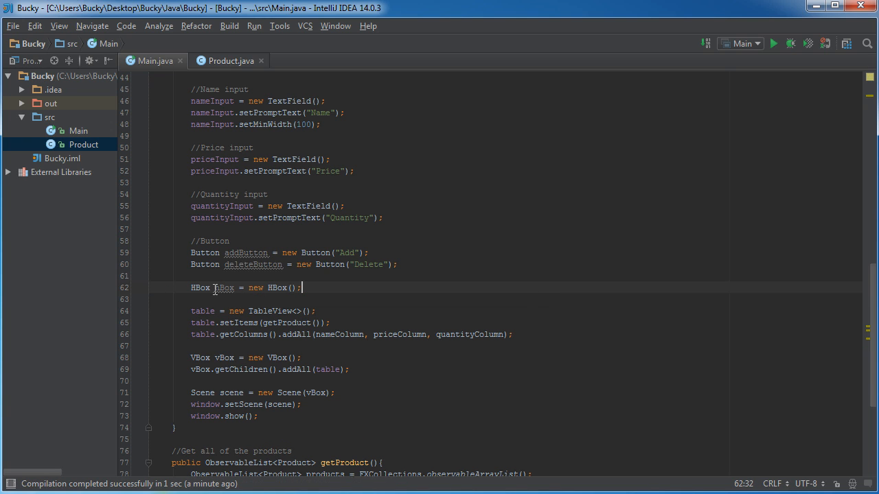
mouse_move(311, 287)
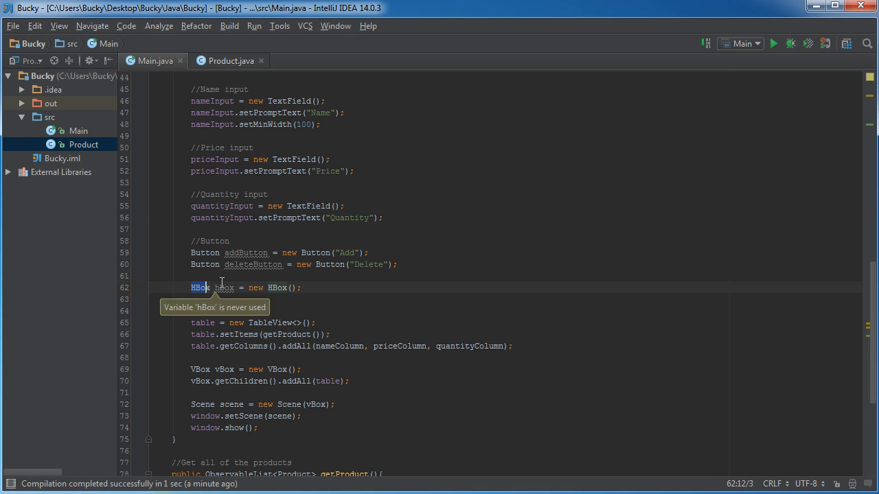
left_click(301, 287)
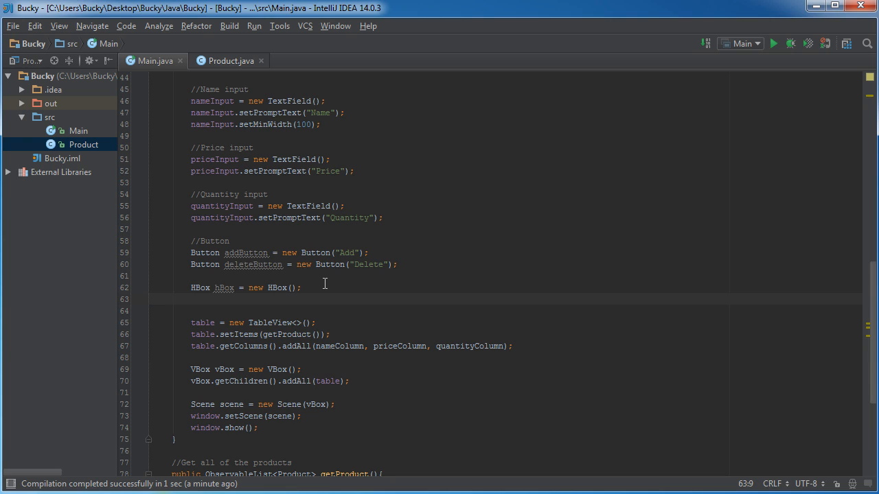
type("hb")
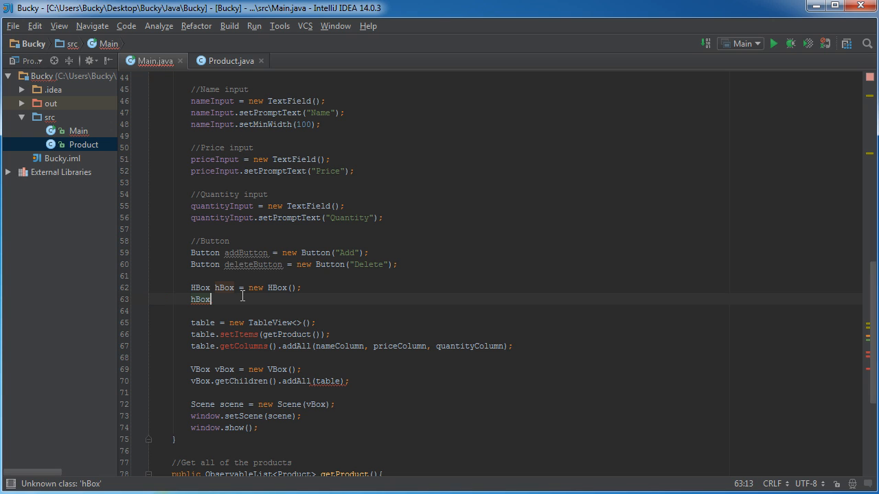
- Set hBox padding to new Insets(10,10,10,10)
type("setPadding();")
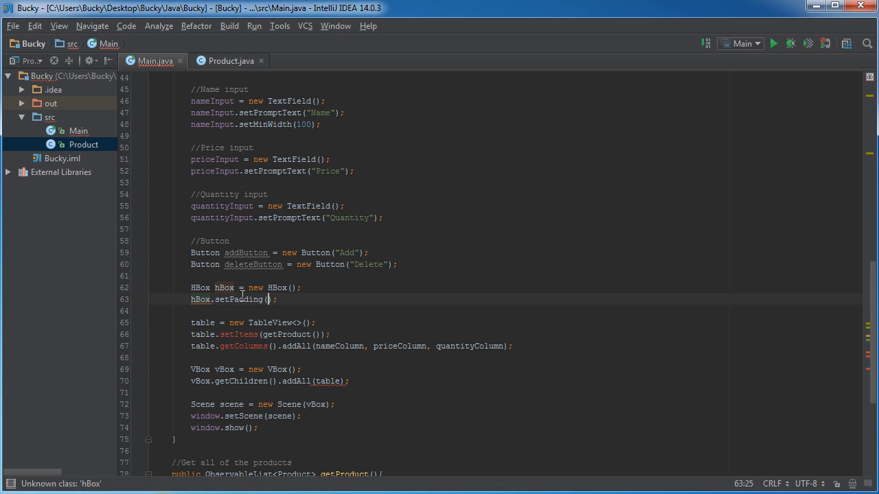
type("new Insets(")
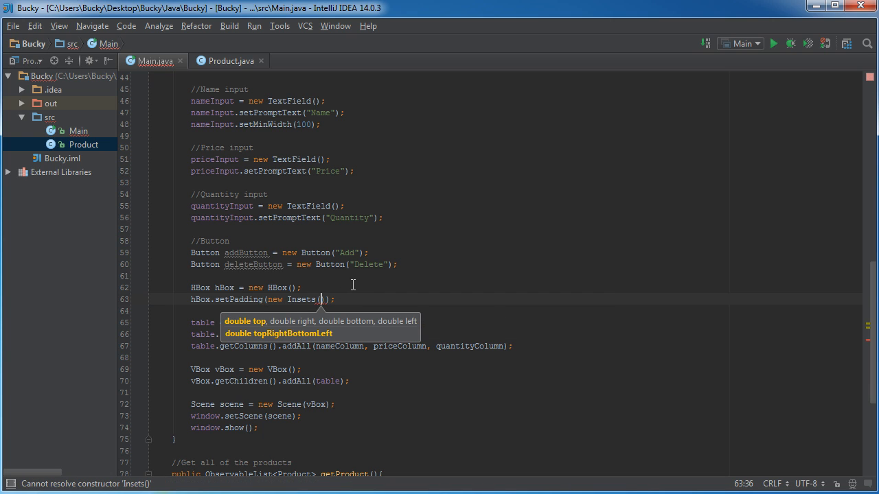
type("10,10")
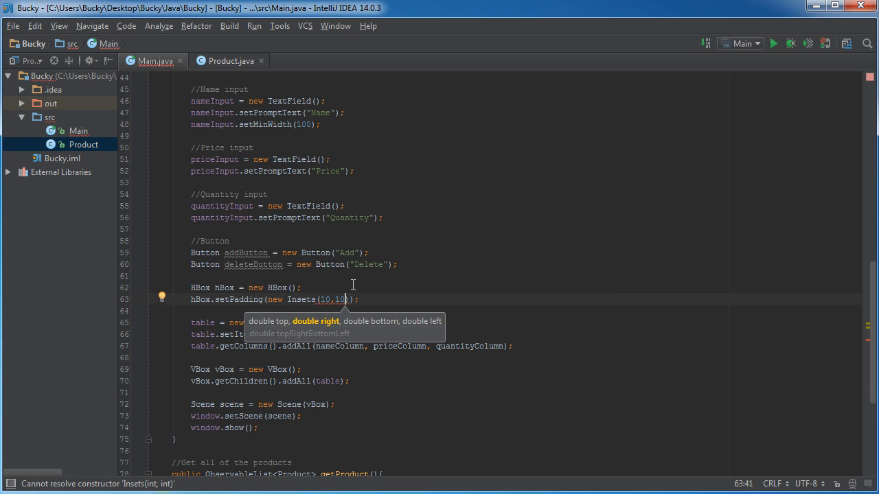
type(",10,10")
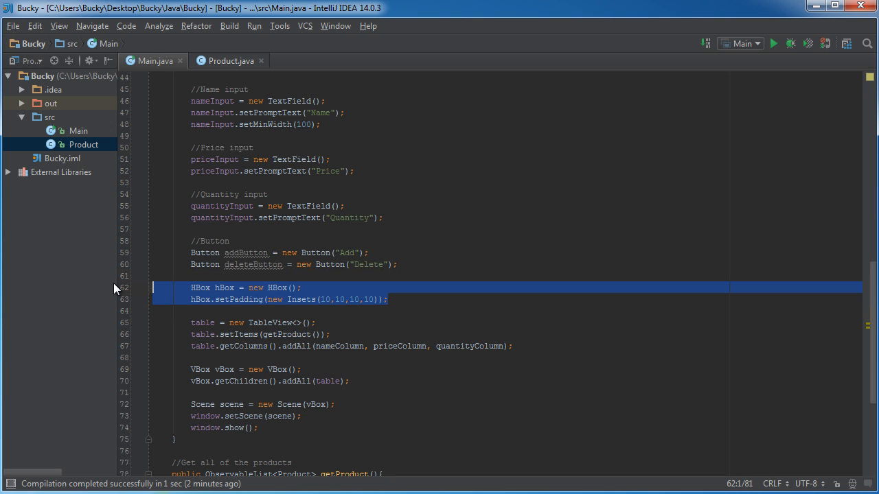
- Add hBox.setSpacing(10); on a new line after the padding statement
left_click(340, 300)
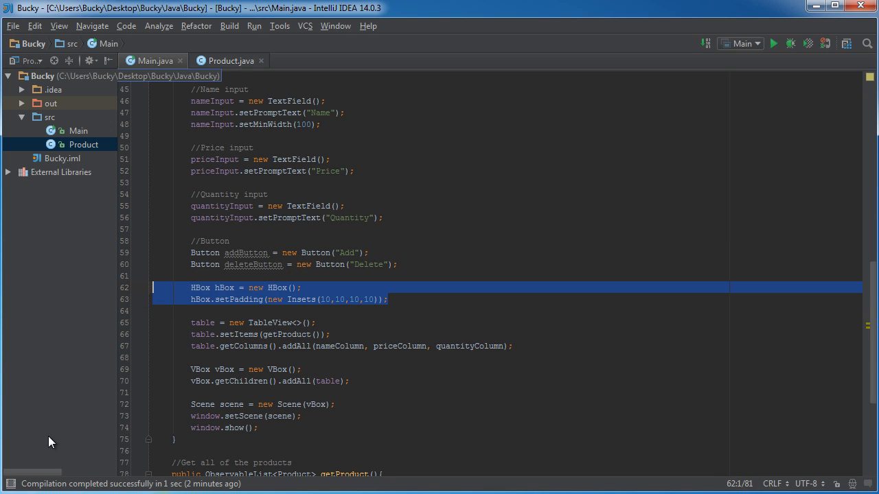
left_click(403, 300)
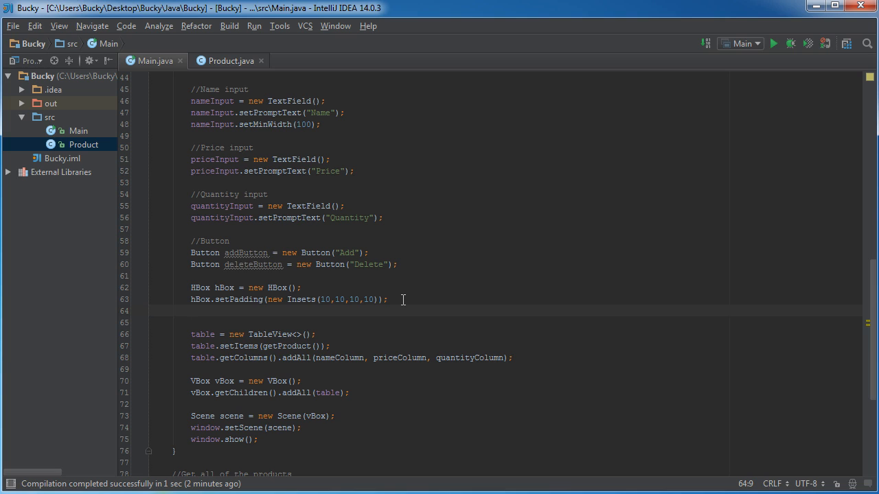
type("hBox")
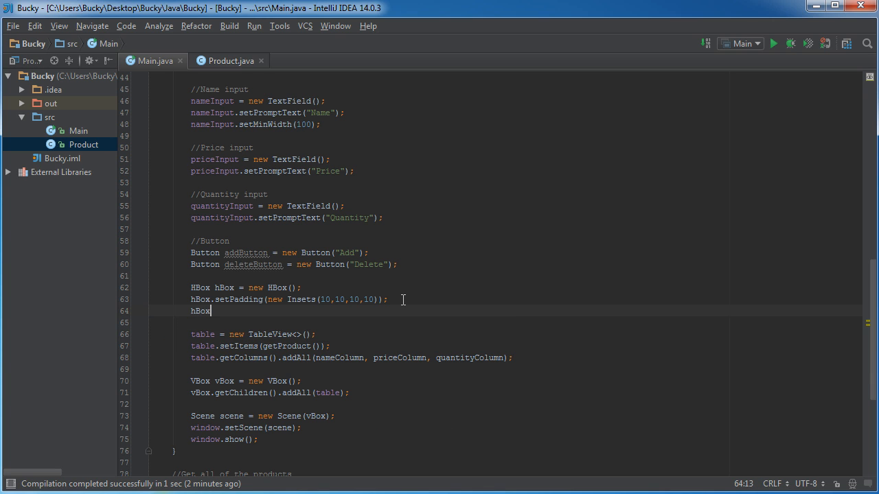
type(".setSpacing();")
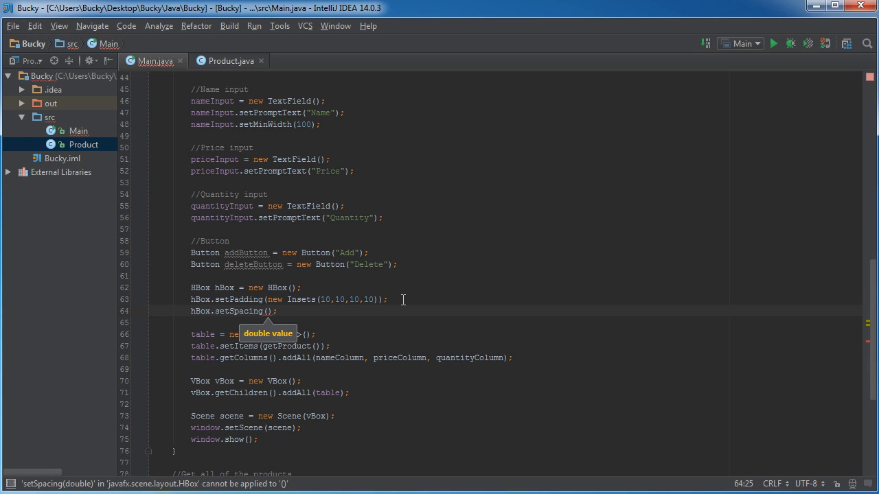
type("10")
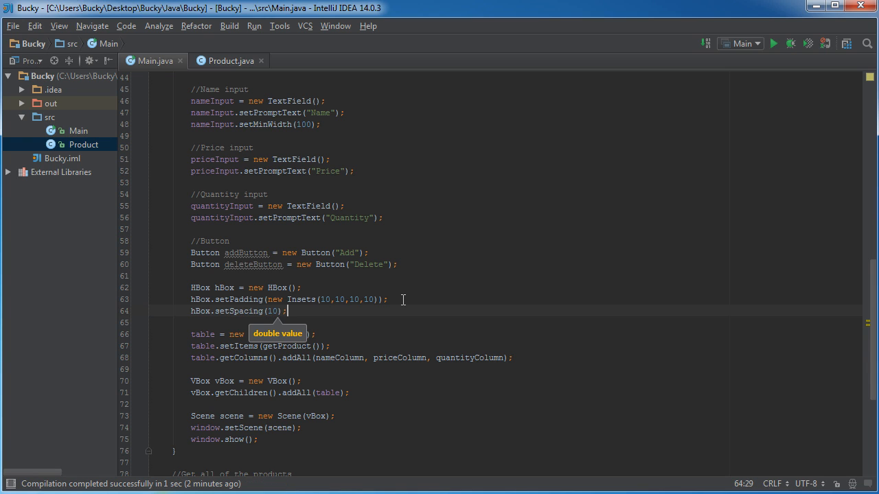
key("enter")
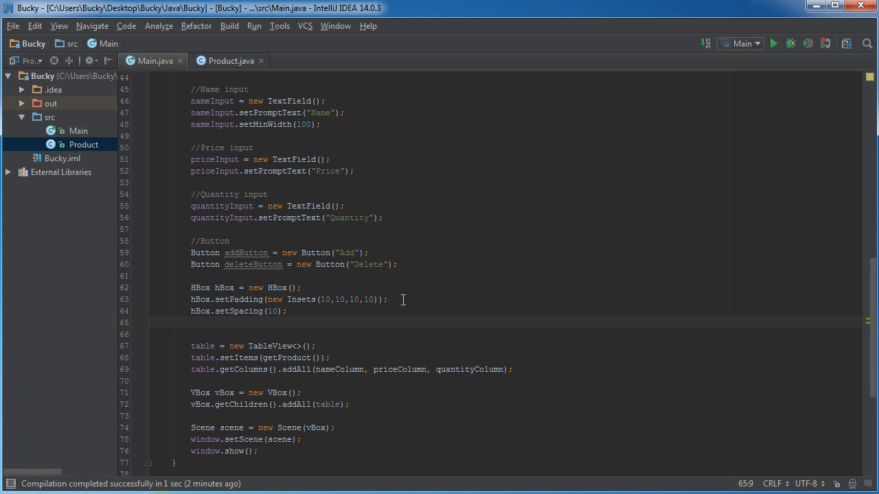
mouse_move(332, 125)
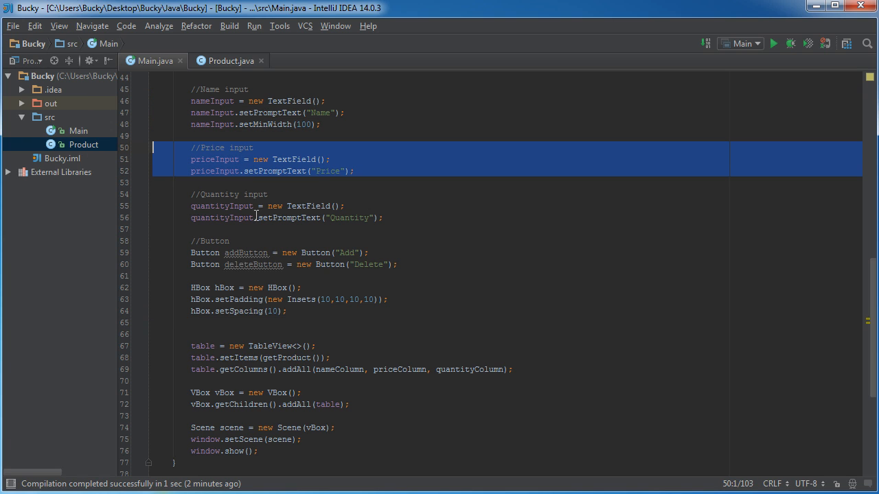
- Add nameInput, priceInput, quantityInput, addButton and deleteButton to hBox's children, then run Main
left_click(397, 265)
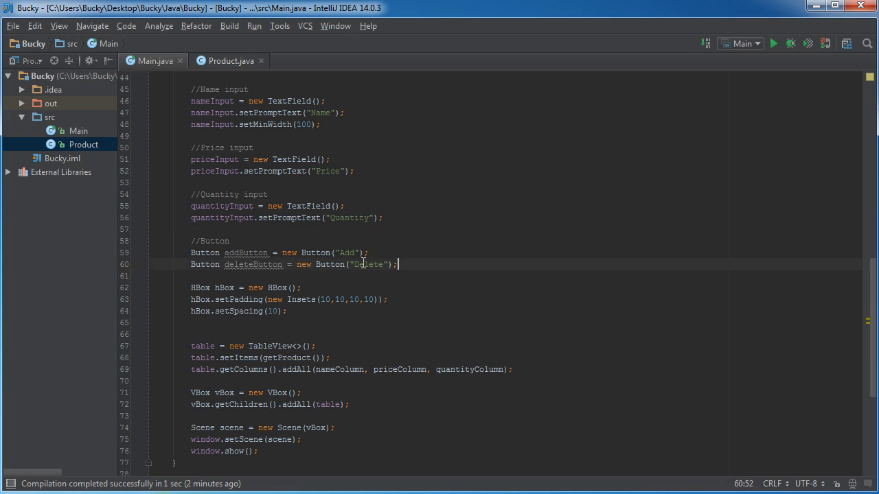
left_click(230, 323)
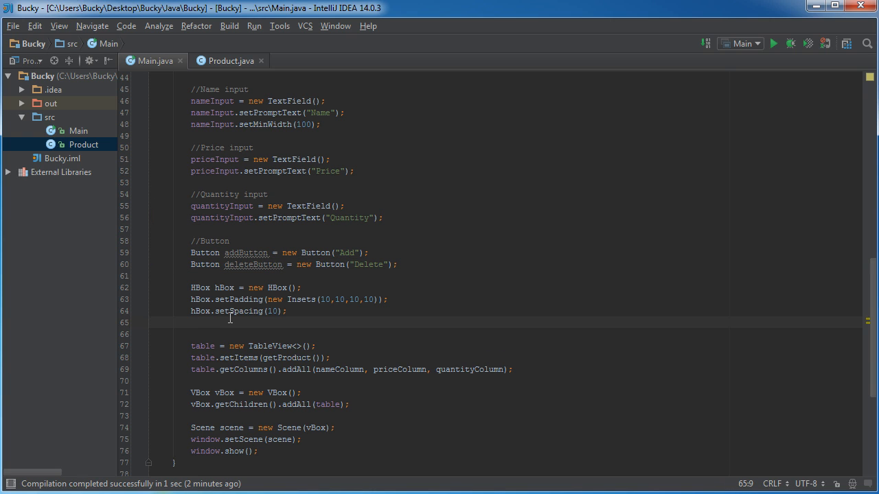
mouse_move(260, 317)
type("hBox.")
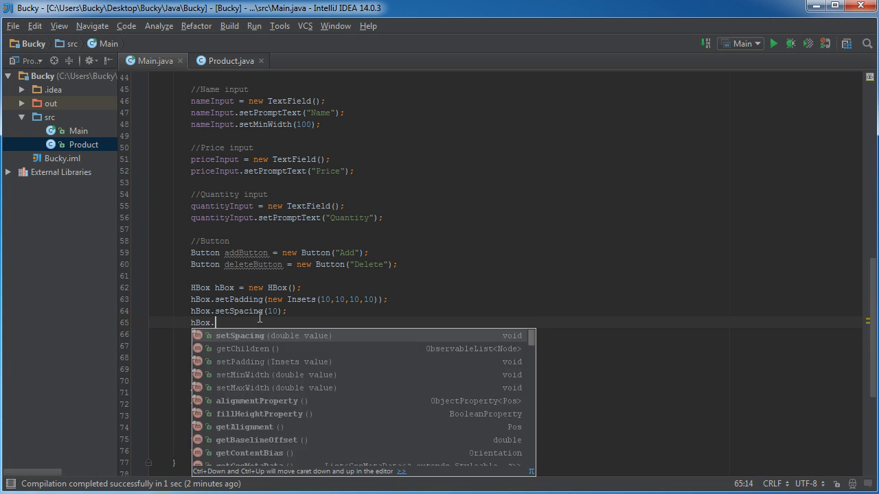
left_click(247, 349)
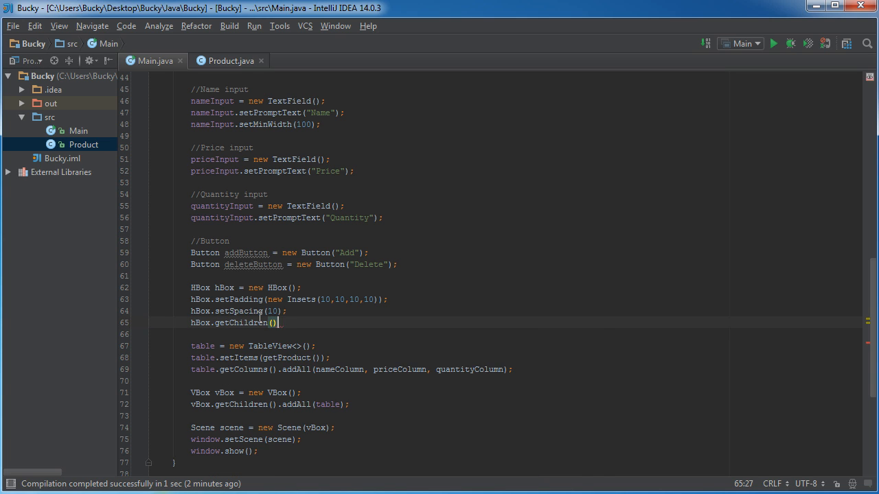
type(".add();")
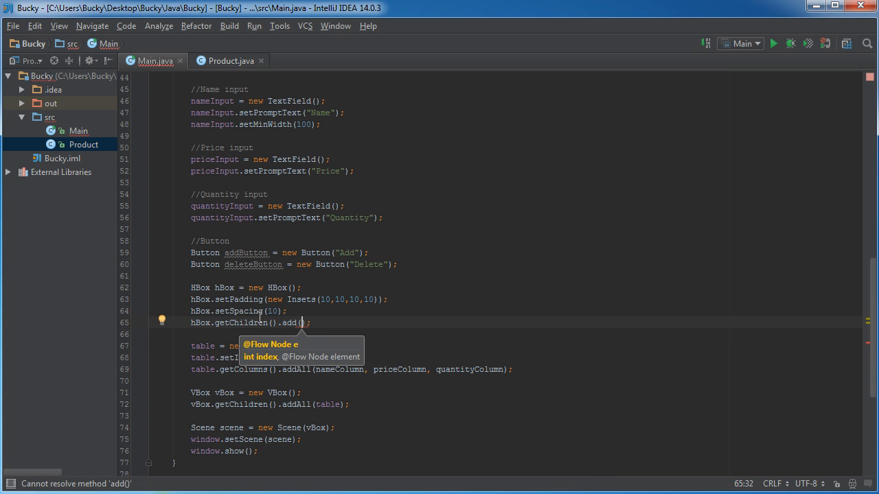
type("nameInput")
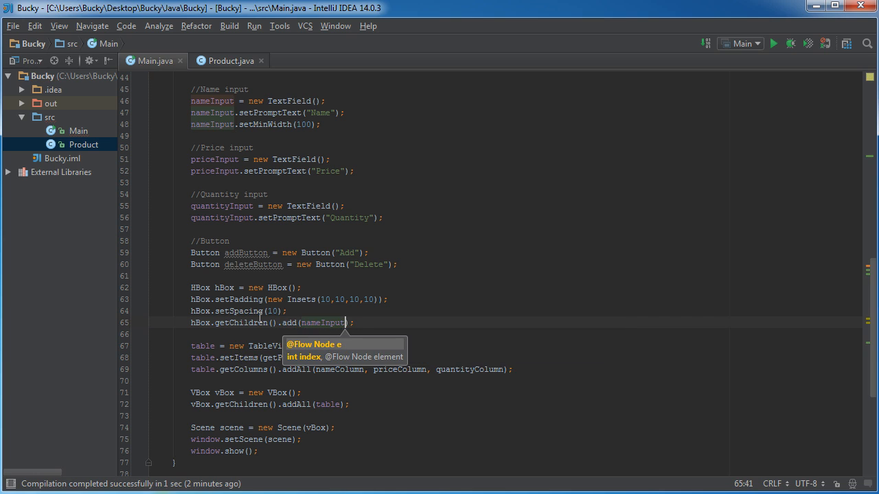
type(", priceInput, quantityInput")
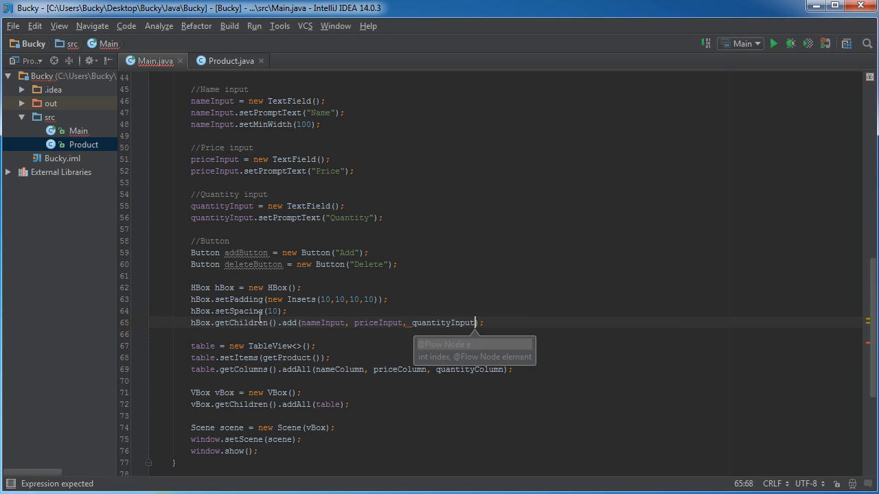
type(", addButton,")
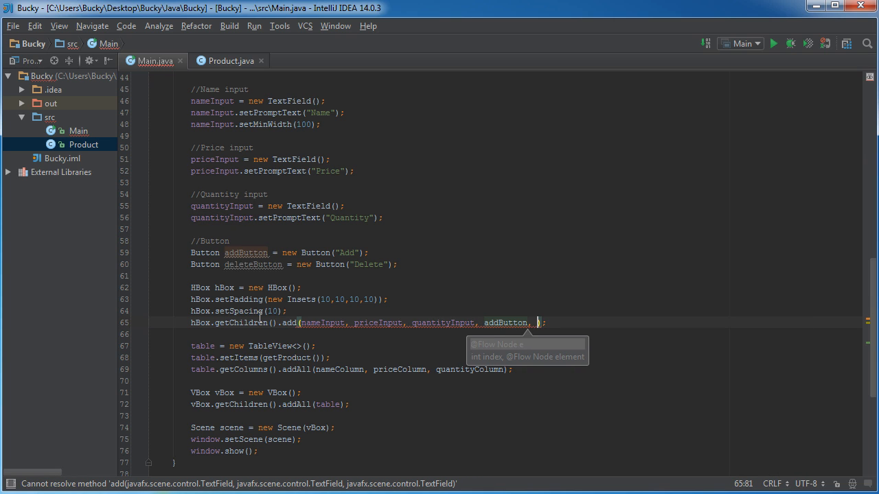
type("deleteButton")
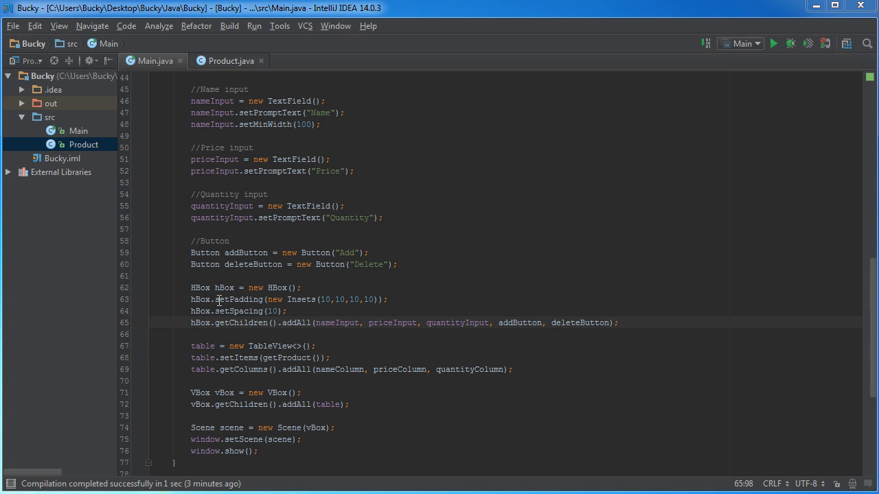
double_click(223, 287)
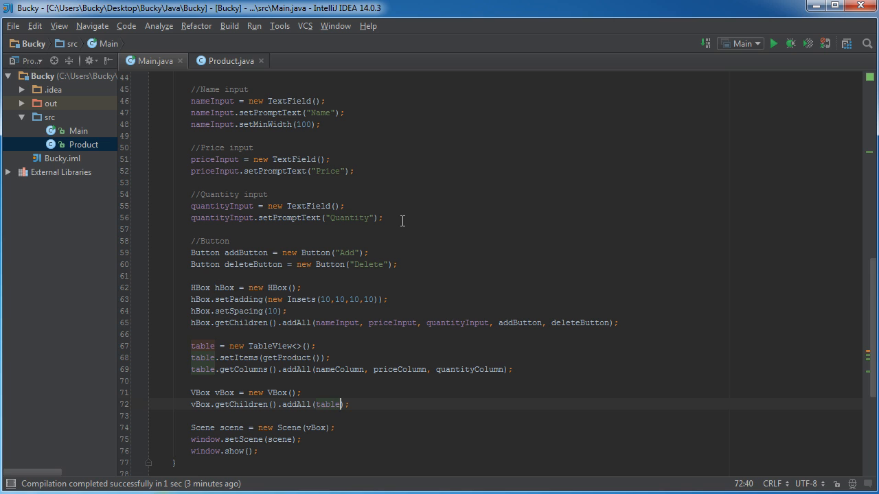
right_click(402, 221)
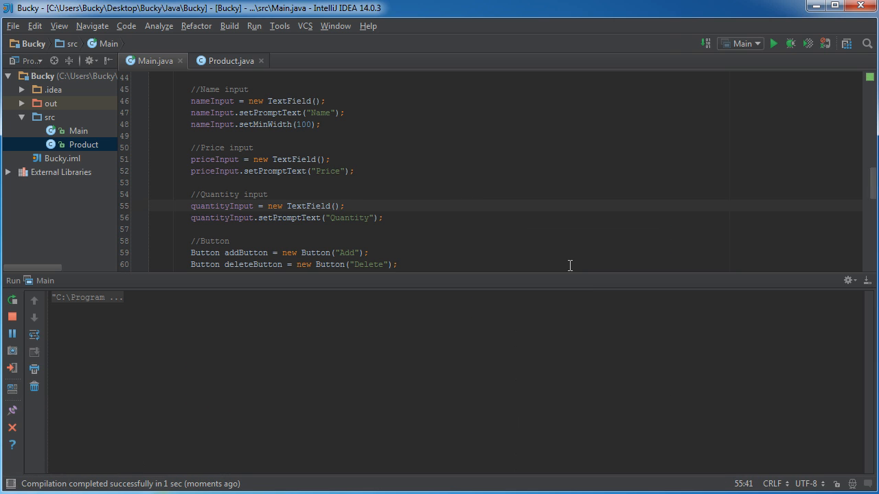
- Run Main and enter bacon, 5.99 and 60 in the Name, Price and Quantity fields
left_click(773, 43)
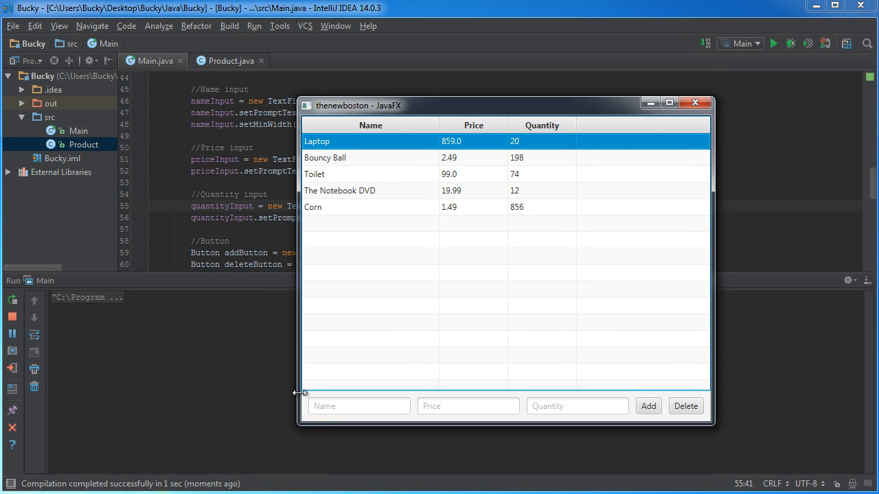
mouse_move(339, 402)
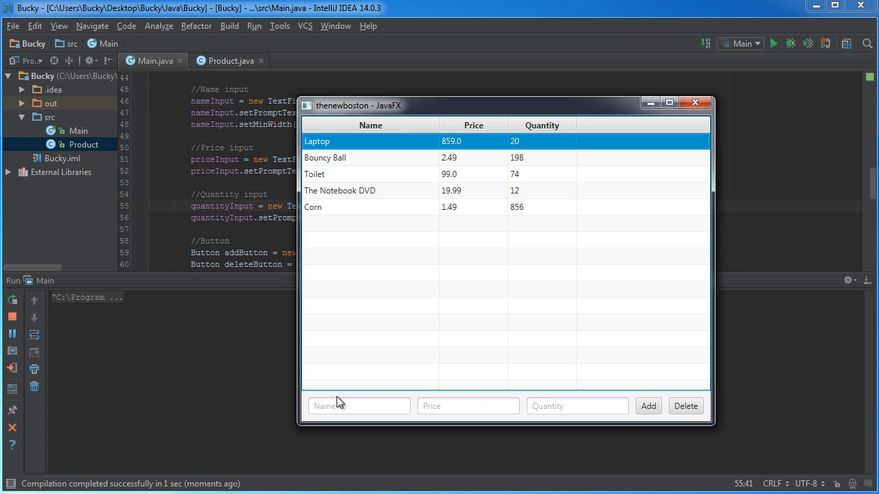
mouse_move(457, 426)
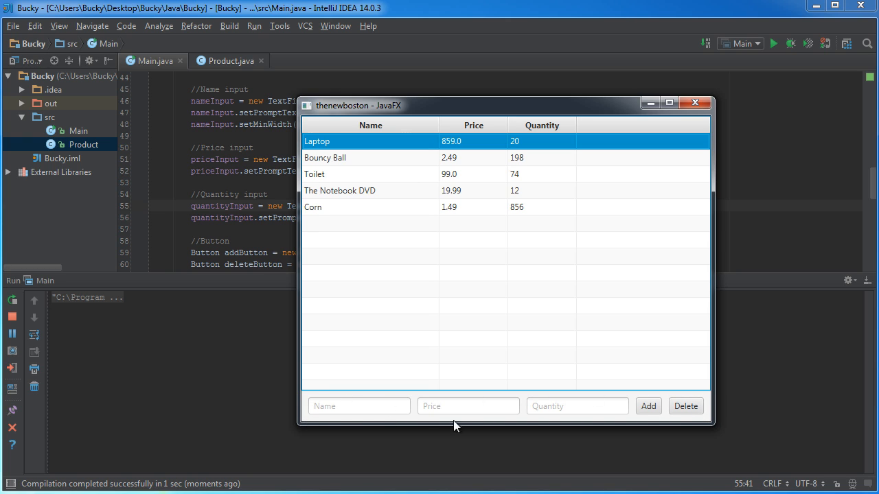
mouse_move(333, 390)
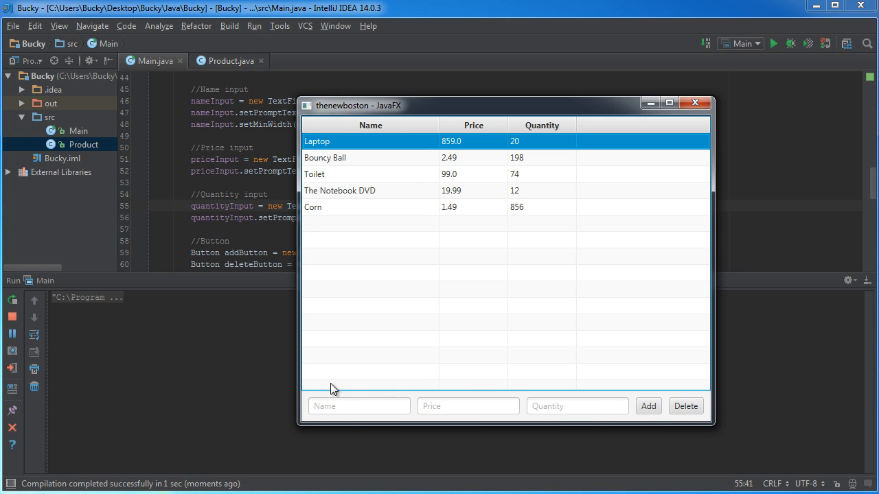
mouse_move(604, 415)
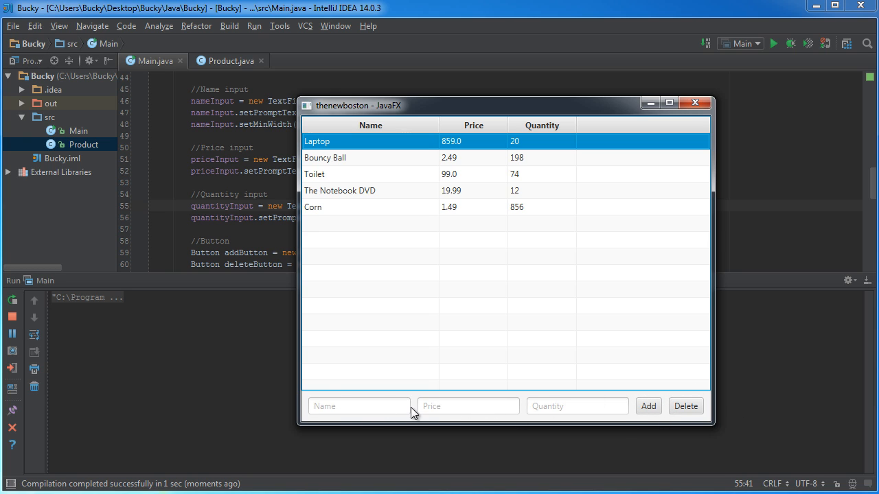
mouse_move(620, 371)
type("5")
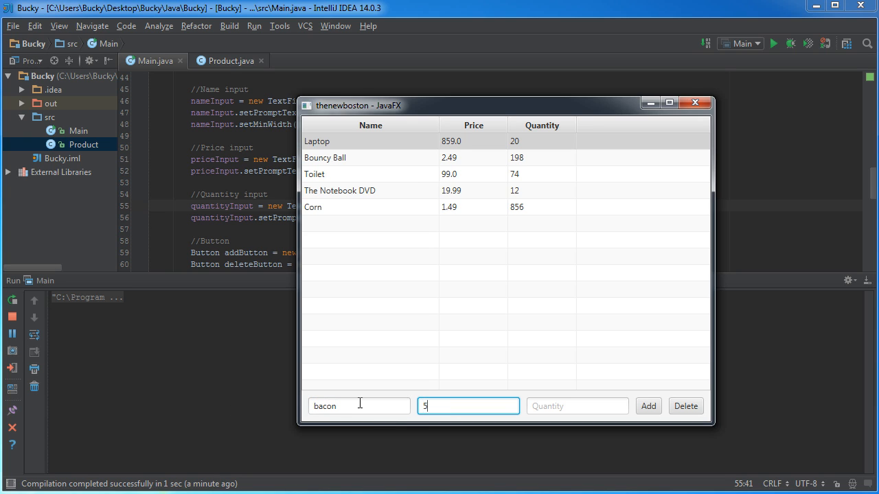
type(".99")
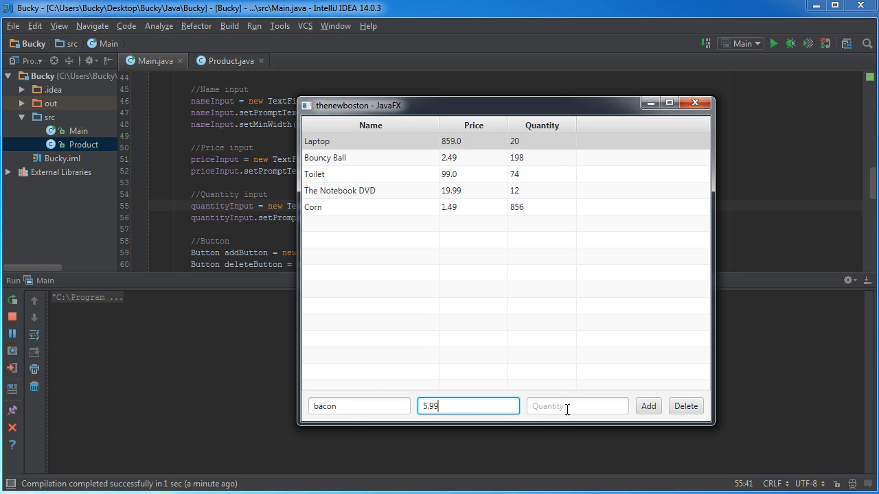
left_click(577, 406)
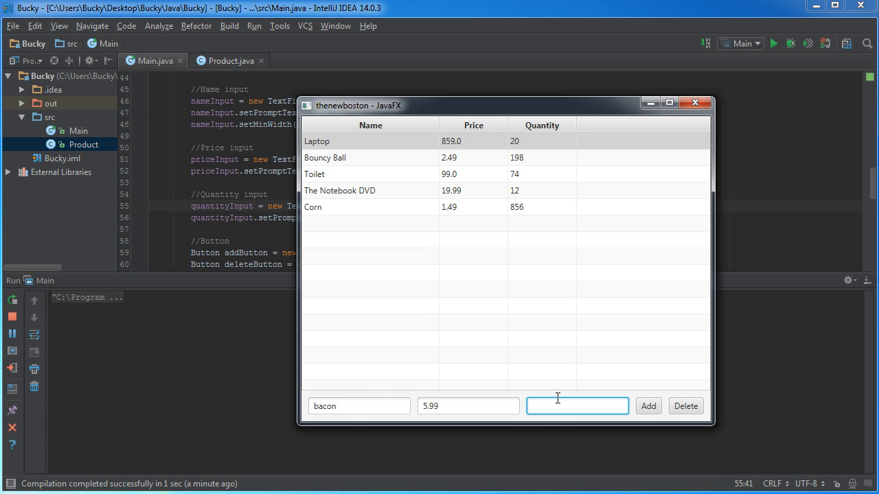
type("60")
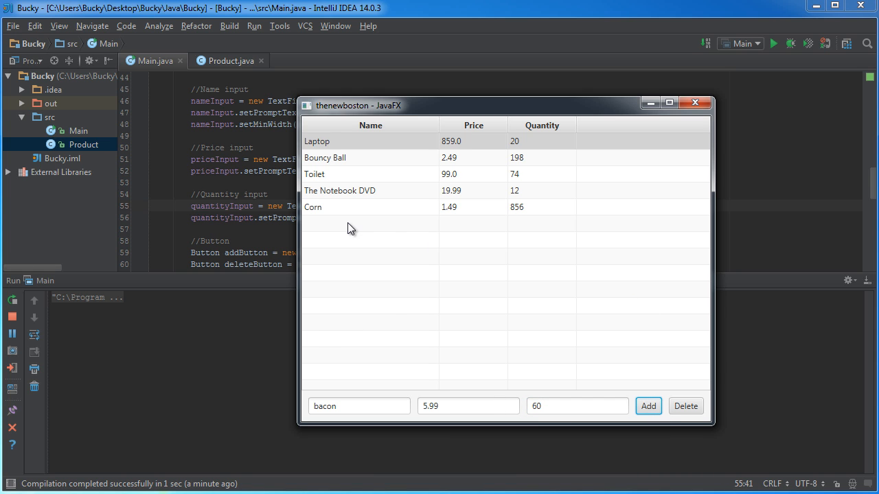
mouse_move(695, 103)
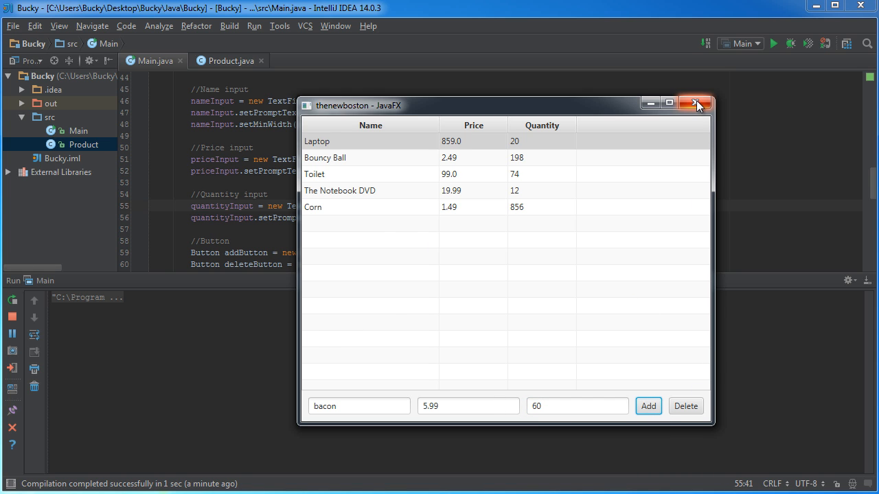